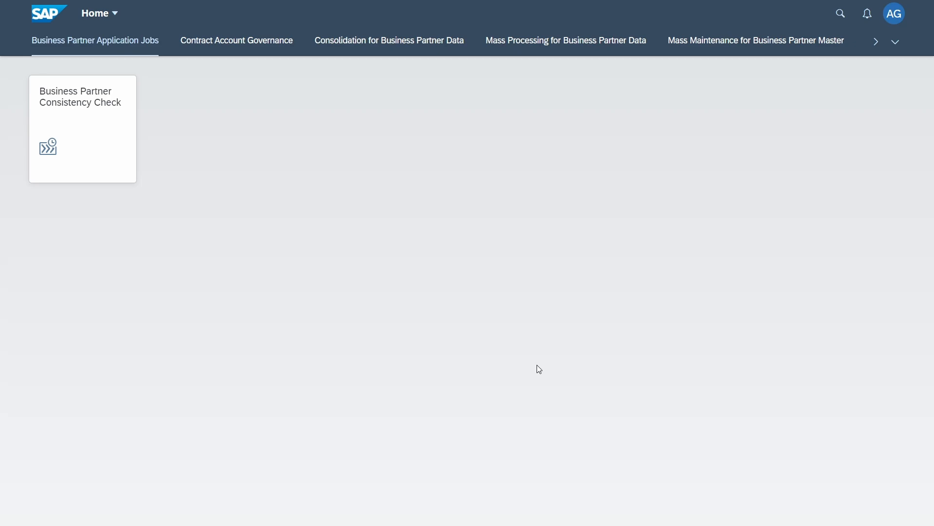
pyautogui.moveTo(515, 336)
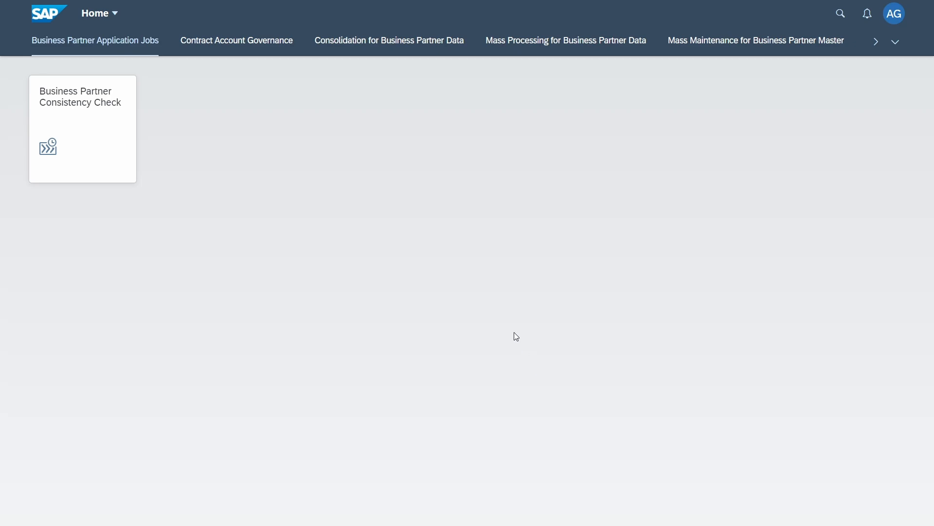
pyautogui.moveTo(505, 329)
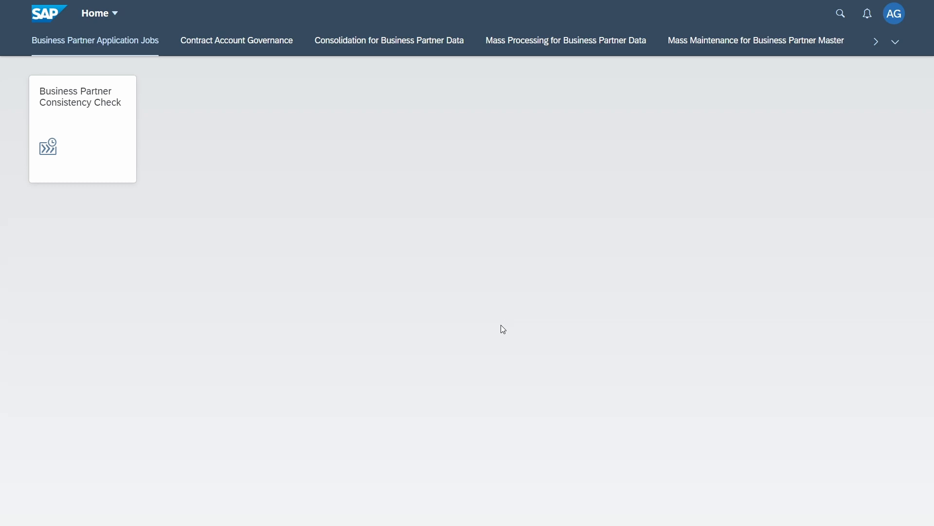
pyautogui.moveTo(494, 311)
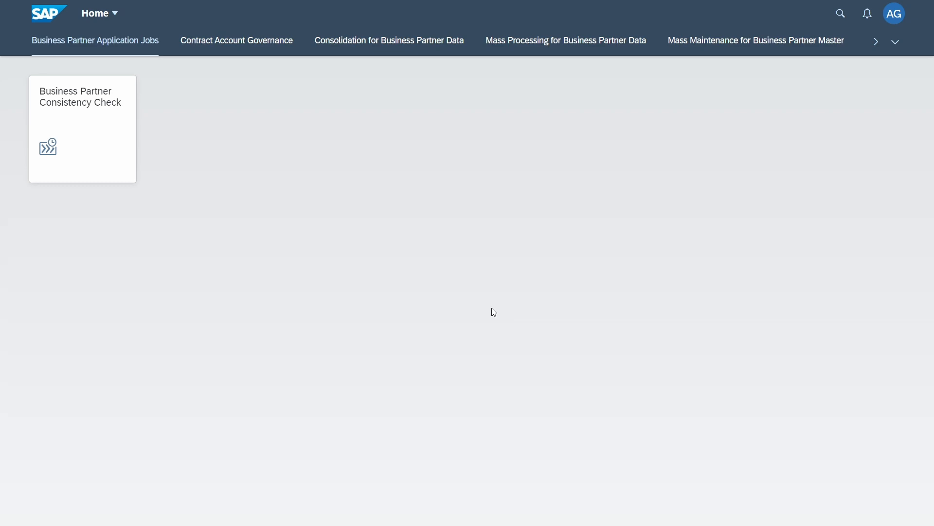
pyautogui.moveTo(495, 281)
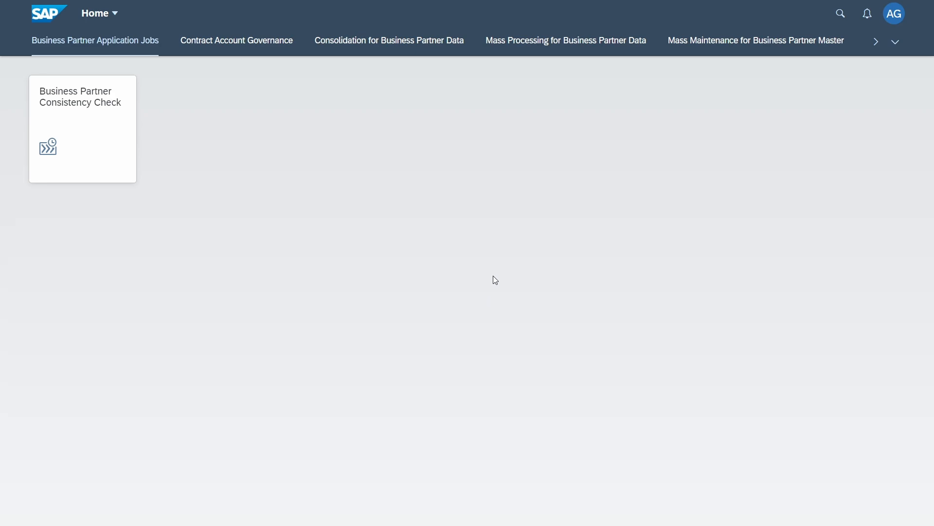
pyautogui.moveTo(409, 189)
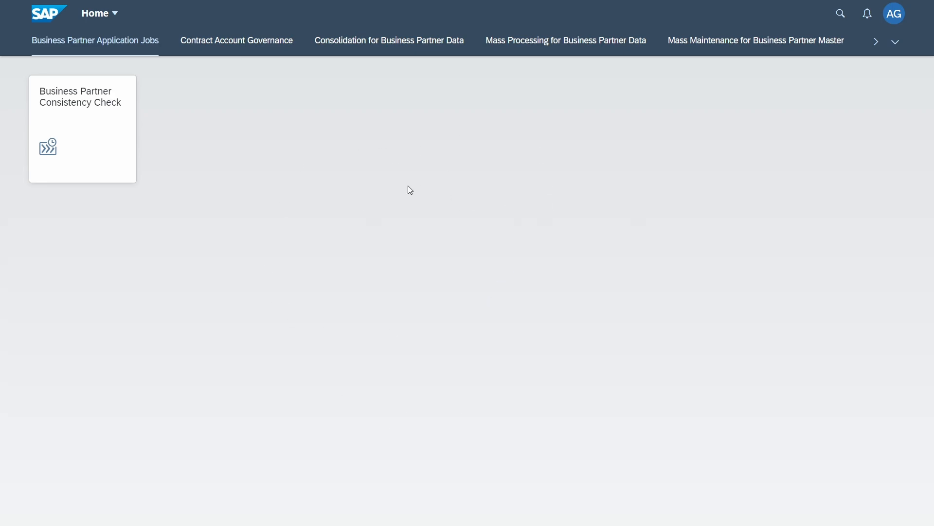
pyautogui.moveTo(642, 170)
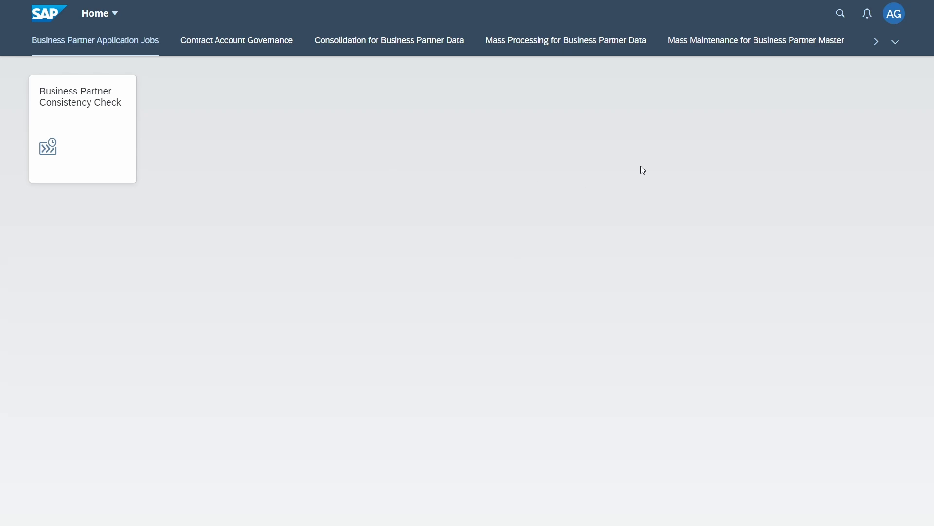
pyautogui.moveTo(893, 27)
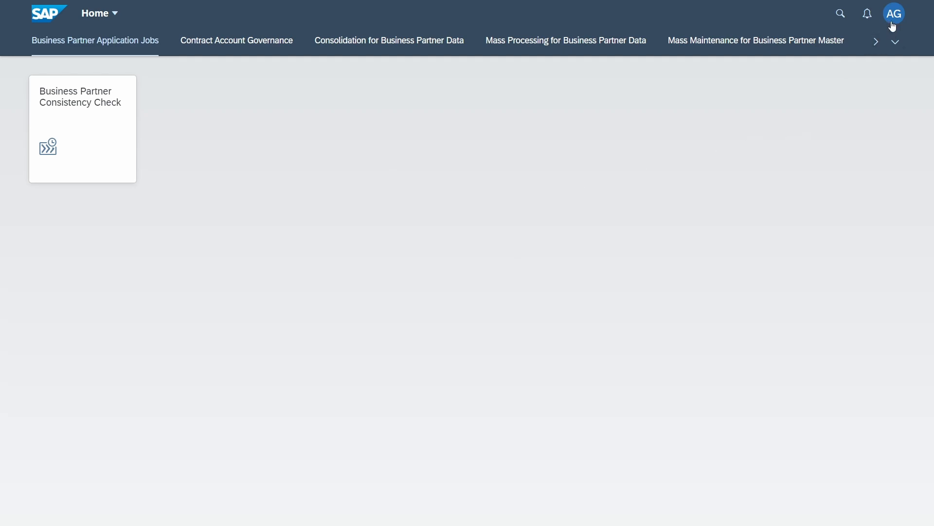
# - Open Settings > Default Values from the avatar menu, showing Company Code 1010 and currency USD
pyautogui.click(893, 13)
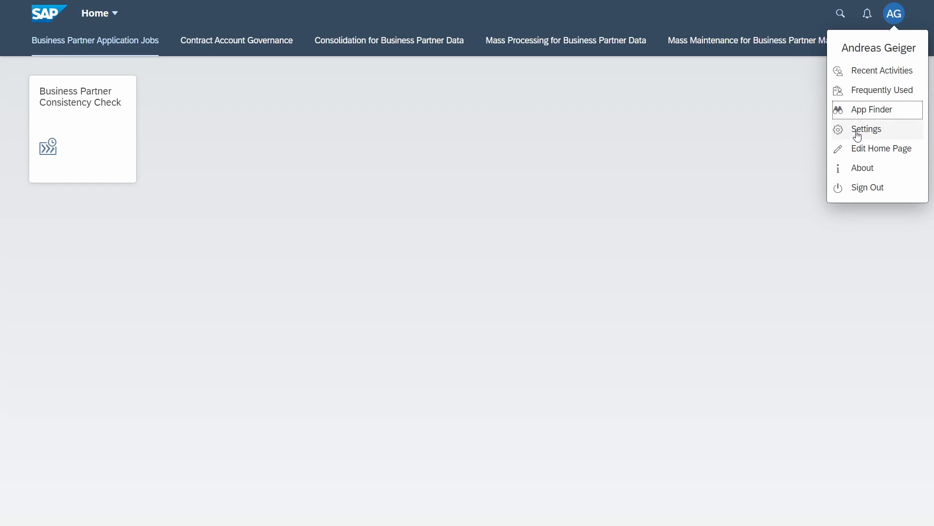
pyautogui.click(865, 129)
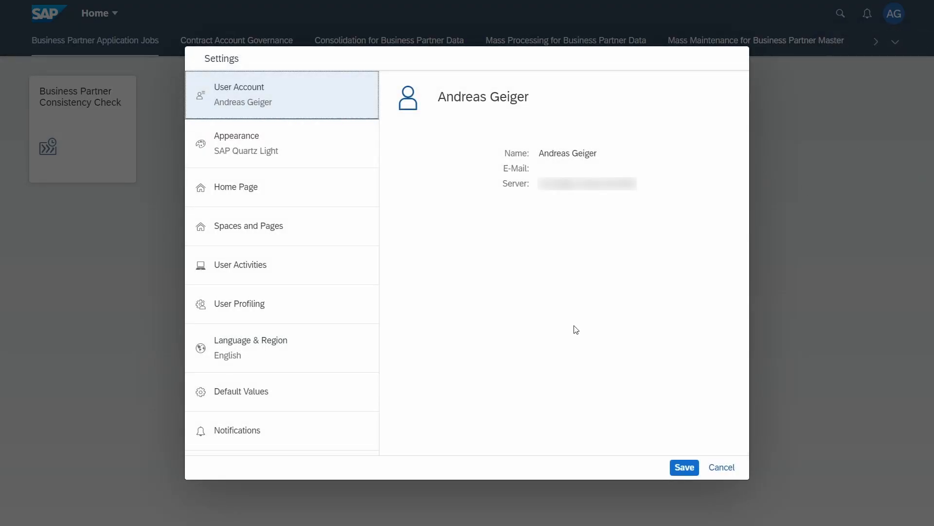
pyautogui.click(242, 391)
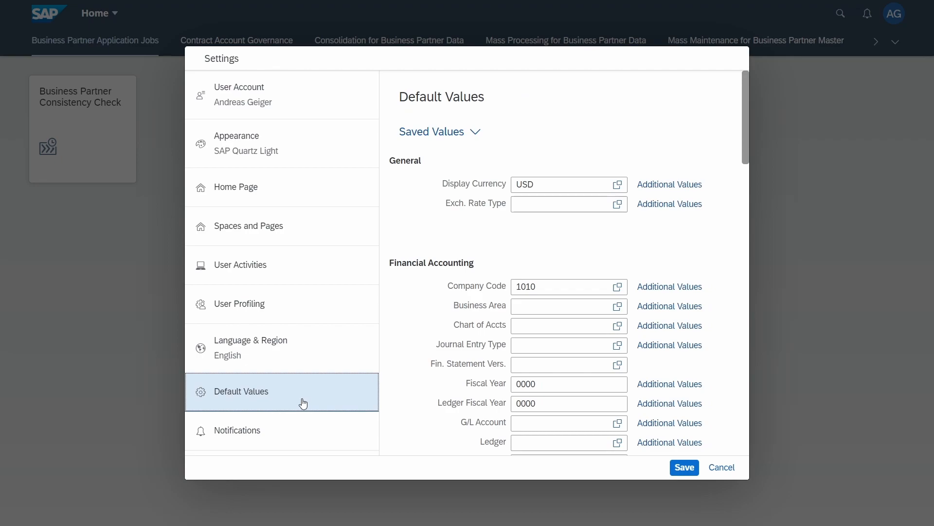
pyautogui.moveTo(419, 231)
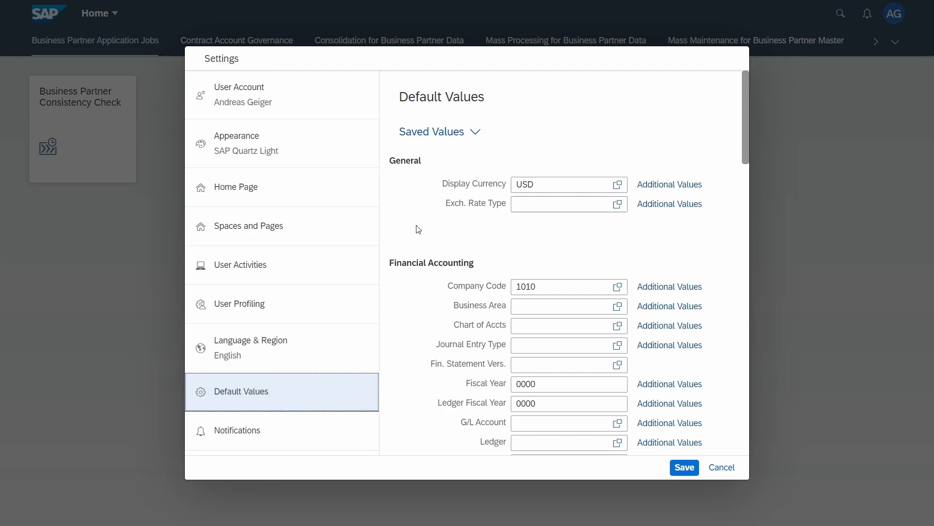
pyautogui.moveTo(574, 167)
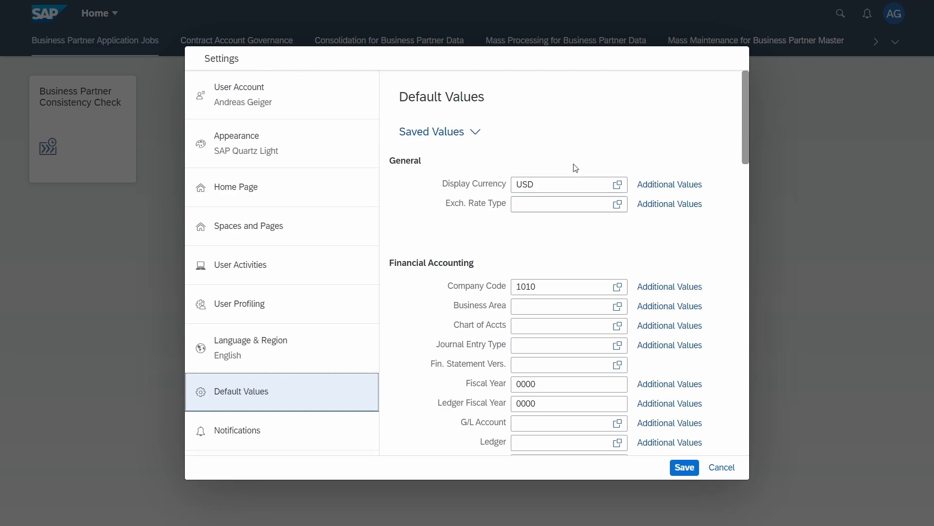
pyautogui.moveTo(412, 203)
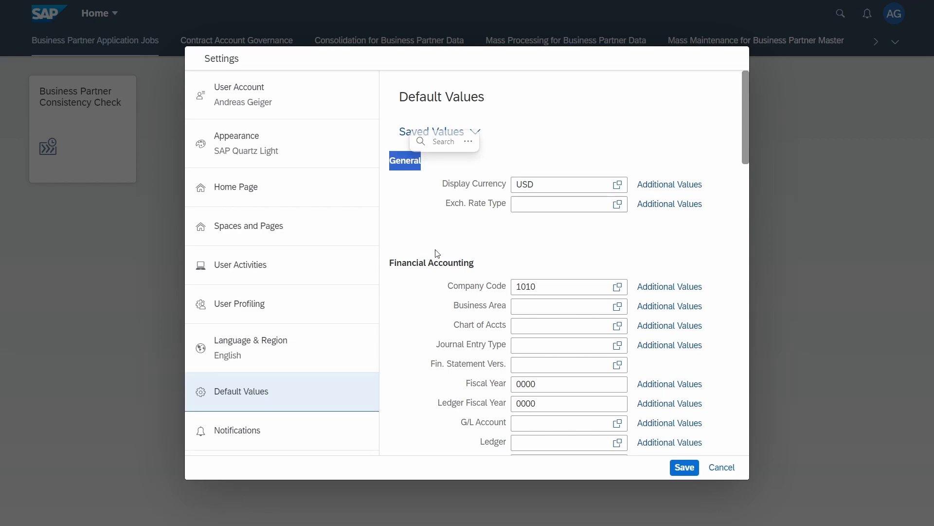
pyautogui.scroll(-3)
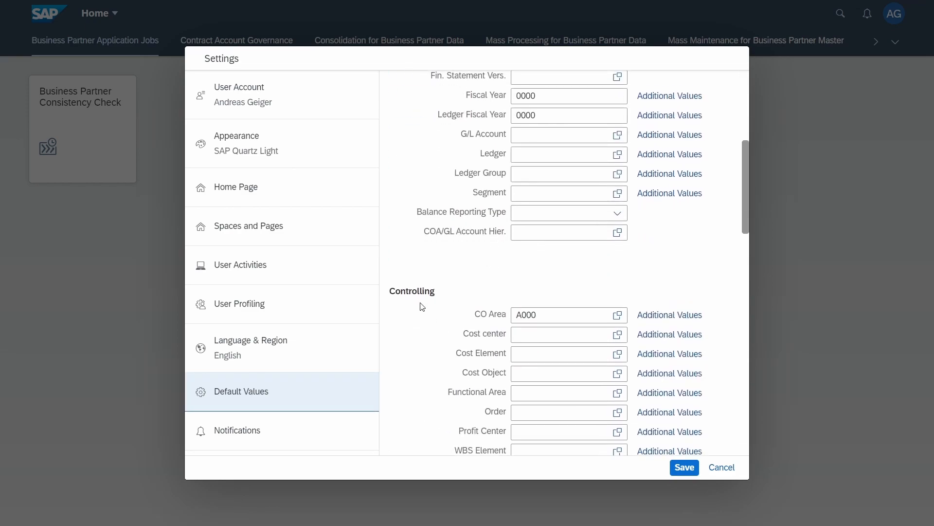
pyautogui.scroll(-3)
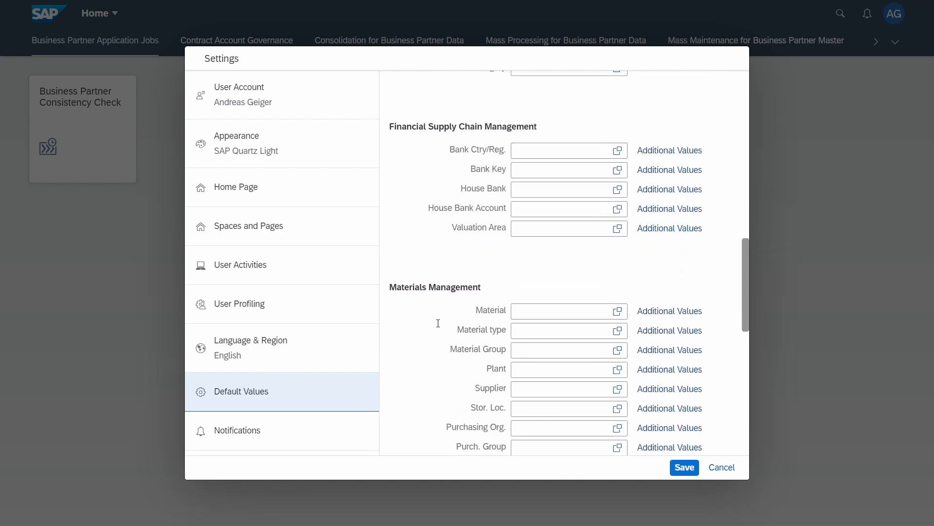
pyautogui.scroll(3)
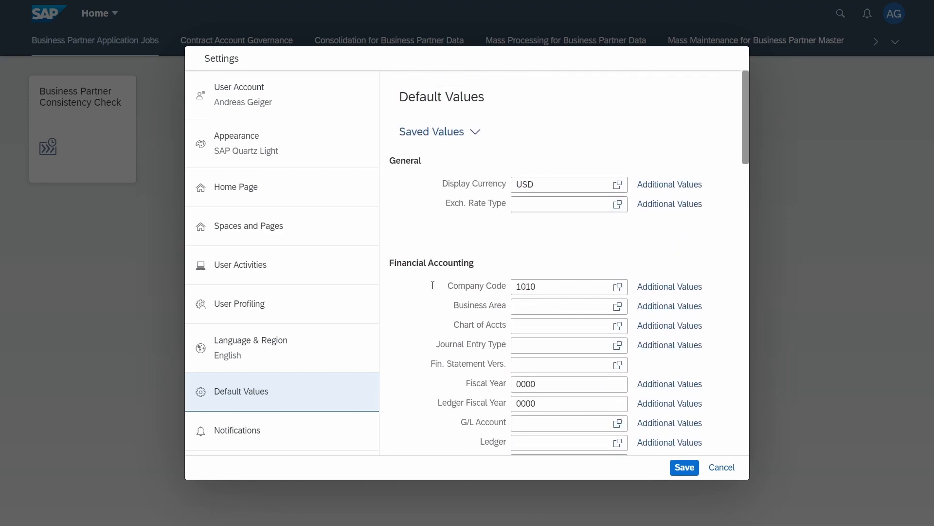
pyautogui.moveTo(412, 222)
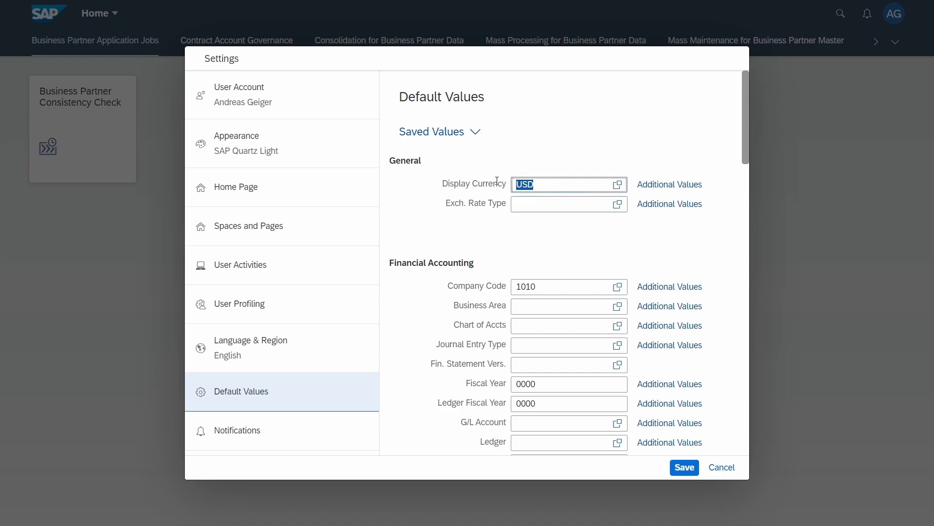
pyautogui.moveTo(526, 150)
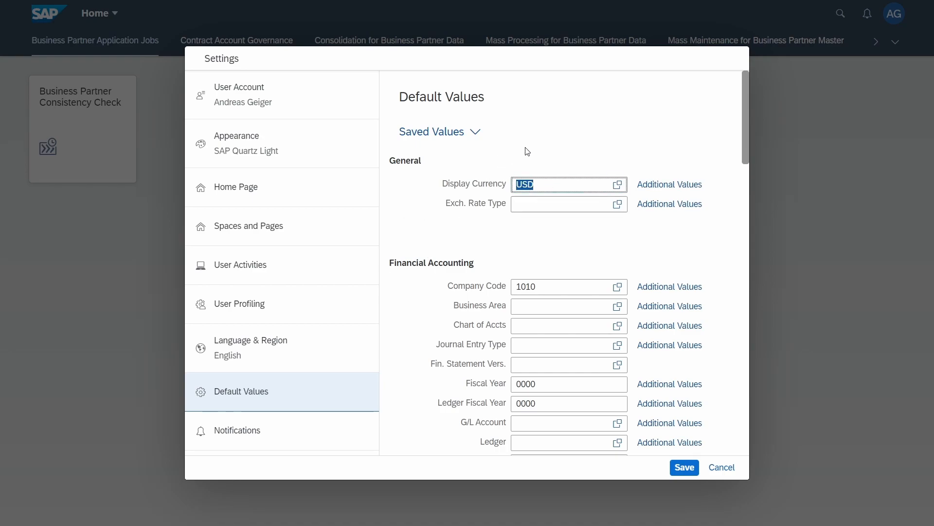
pyautogui.write('EUR')
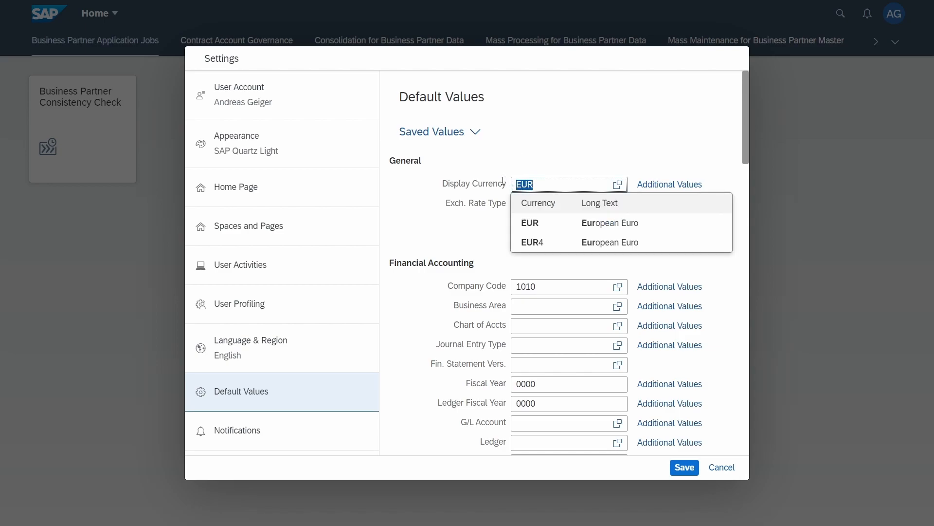
pyautogui.write('USD')
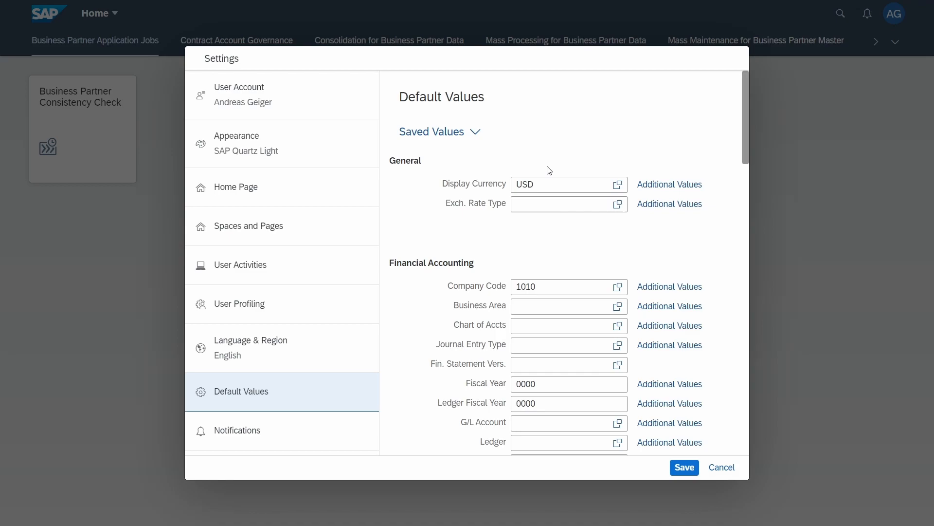
pyautogui.moveTo(613, 193)
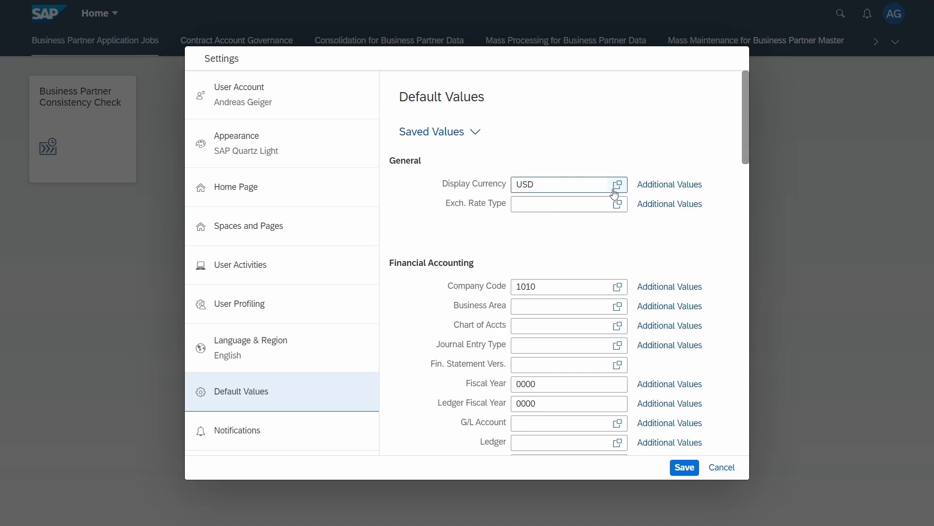
pyautogui.moveTo(618, 190)
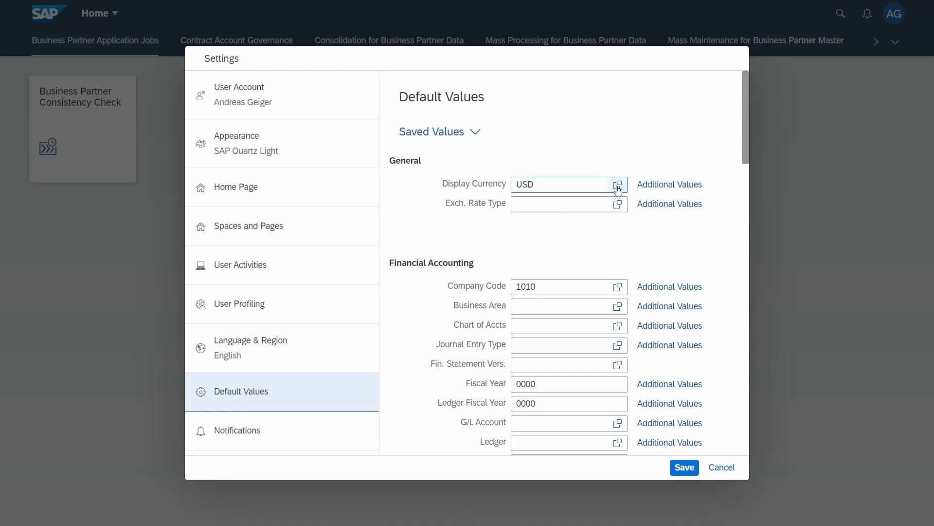
pyautogui.moveTo(613, 183)
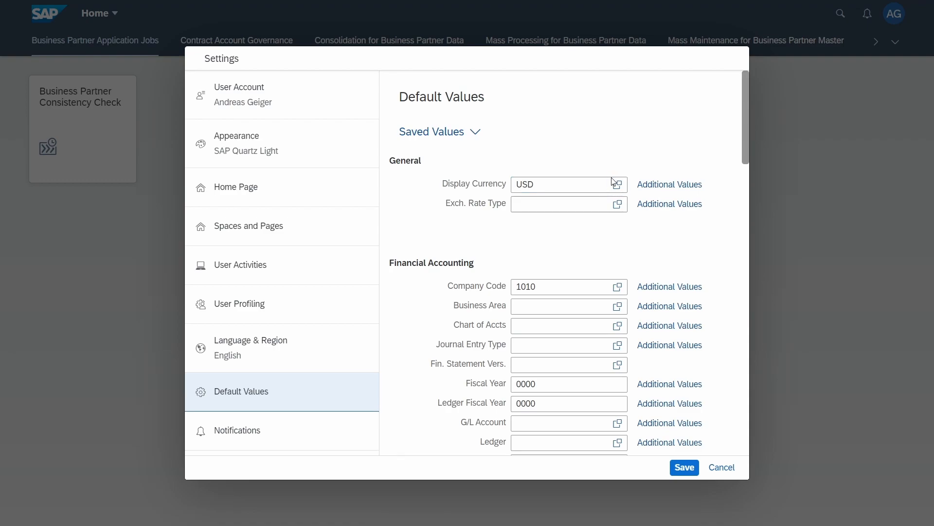
pyautogui.moveTo(618, 186)
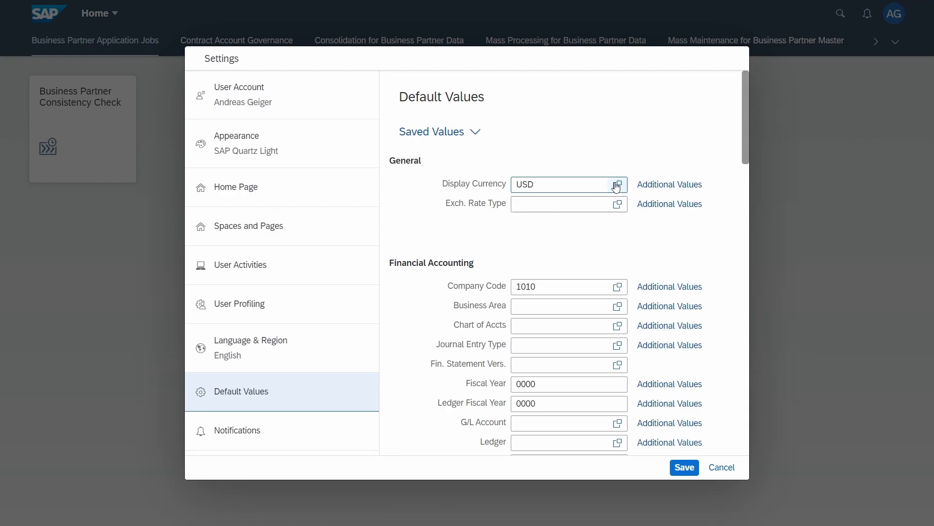
# - Browse the 219 entries of the Display Currency value help and close it, keeping USD
pyautogui.click(617, 184)
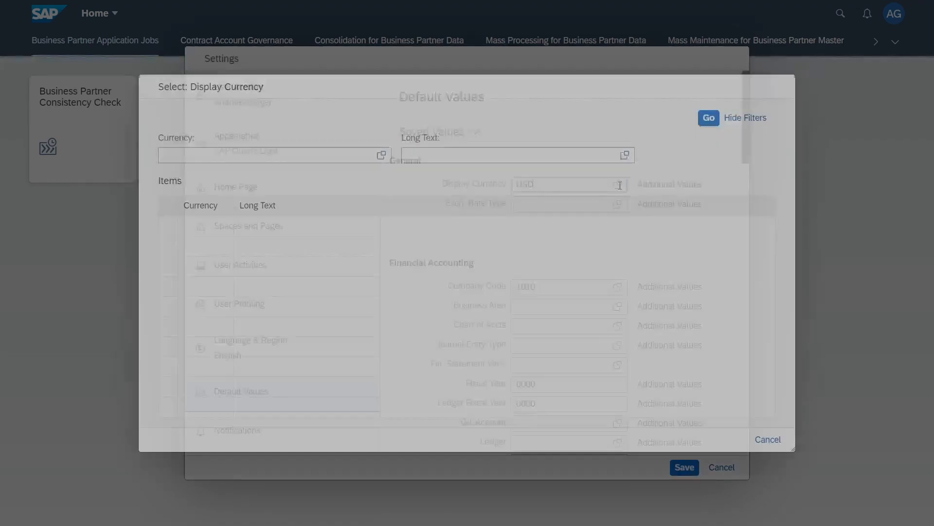
pyautogui.click(708, 117)
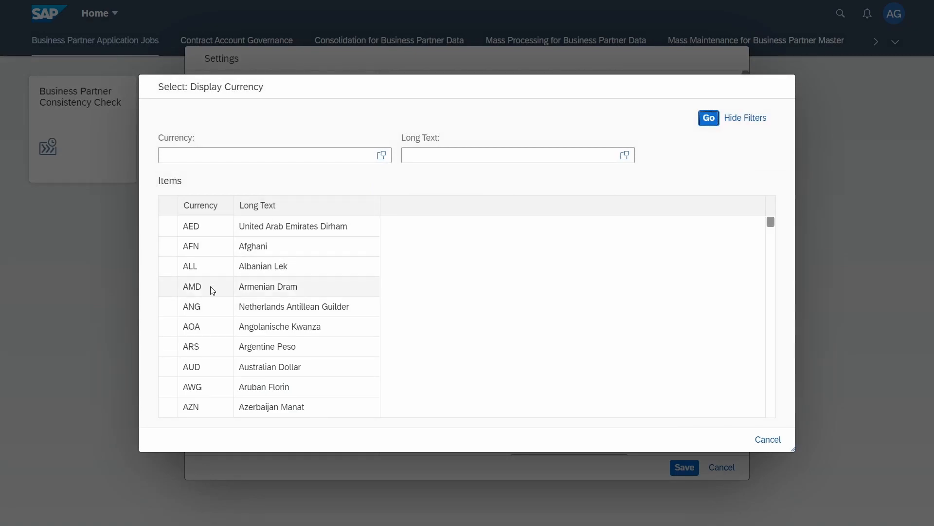
pyautogui.scroll(-3)
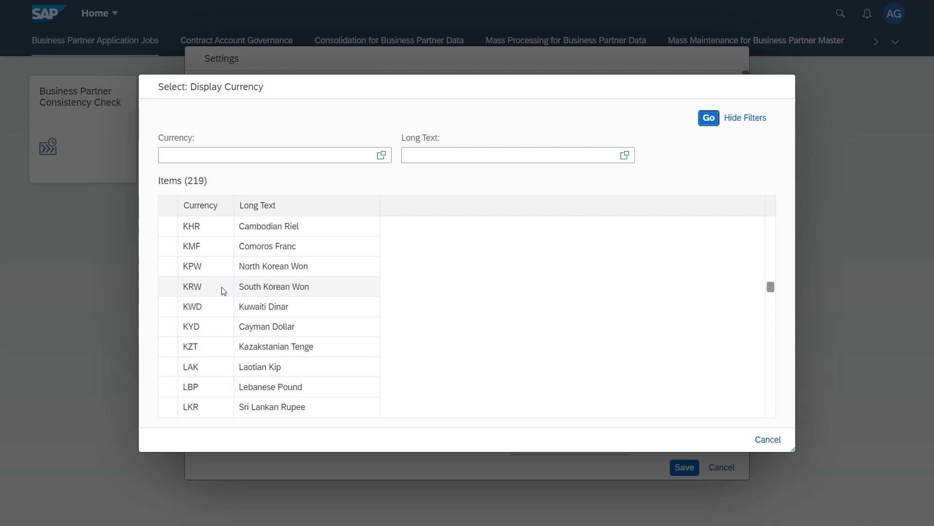
pyautogui.scroll(3)
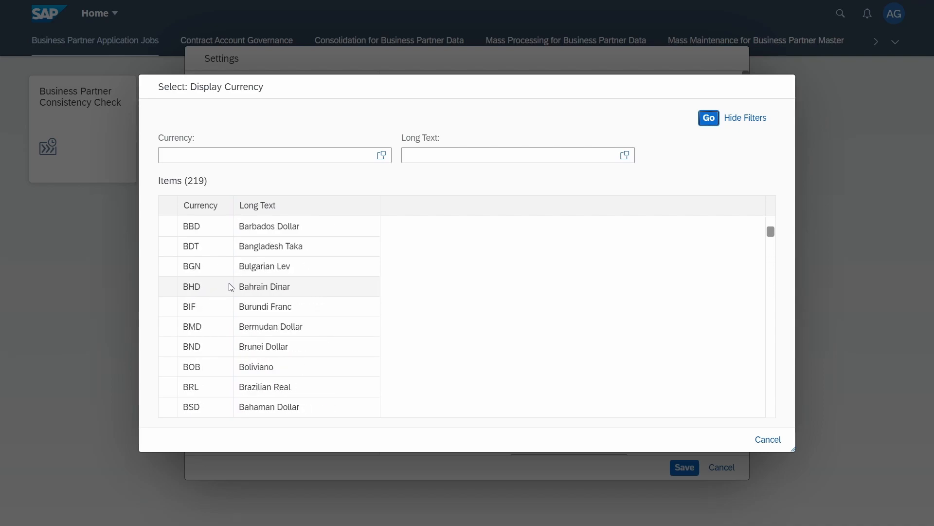
pyautogui.scroll(3)
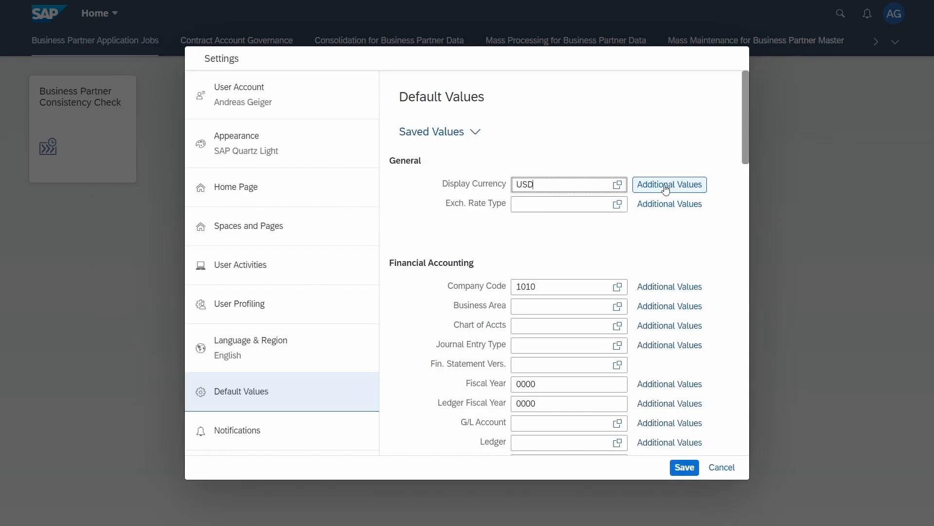
pyautogui.moveTo(669, 184)
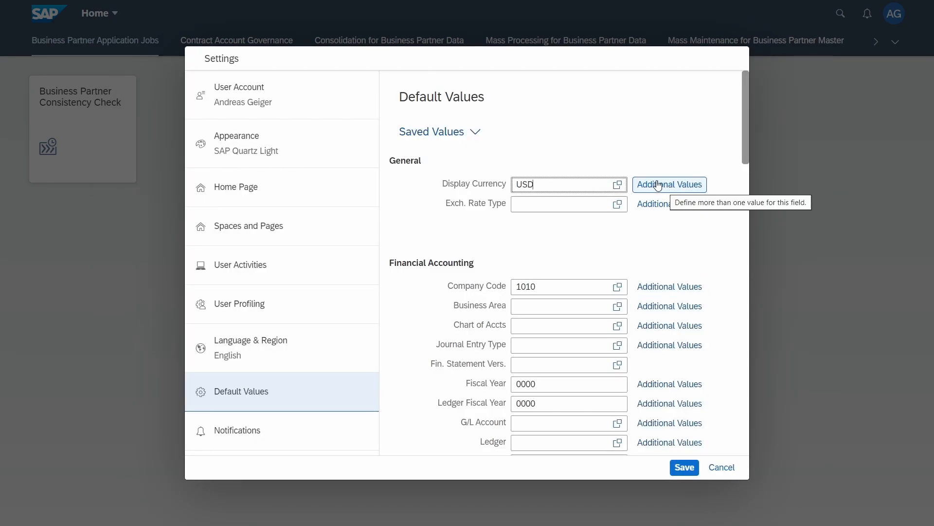
pyautogui.click(669, 184)
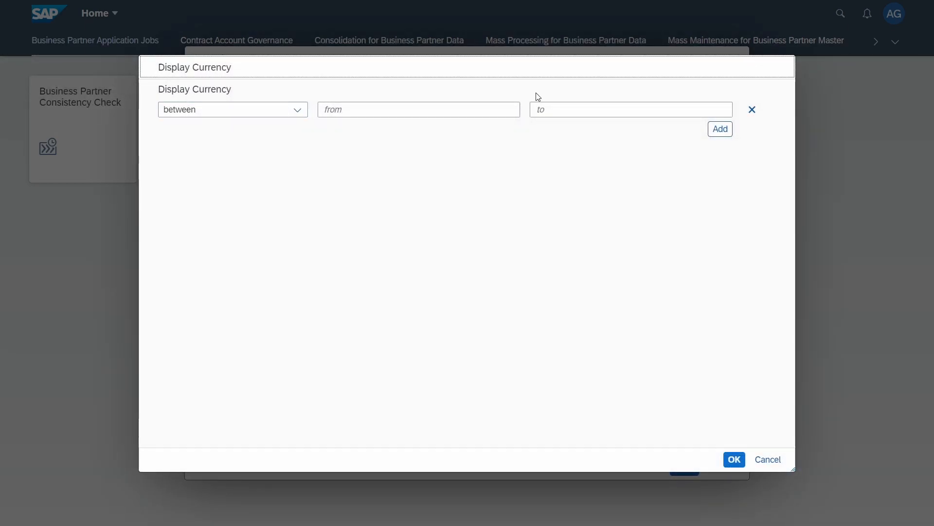
pyautogui.moveTo(526, 90)
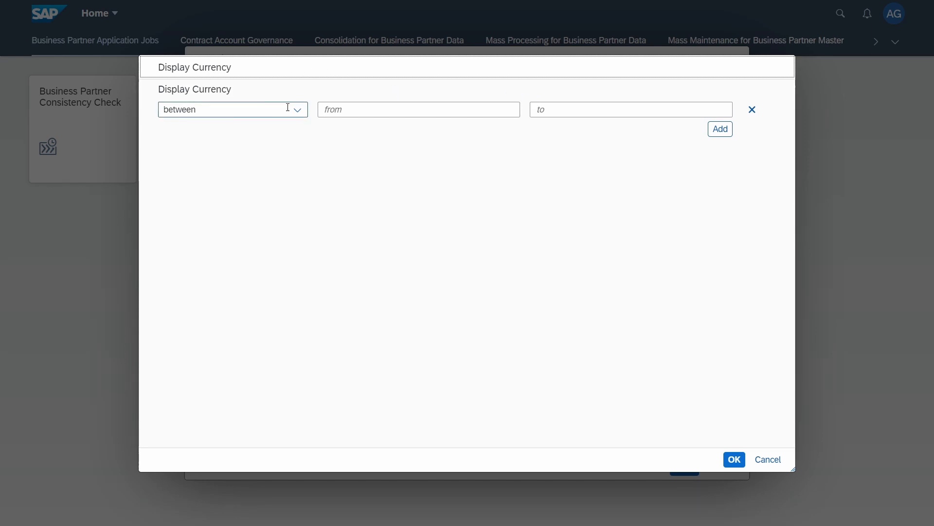
pyautogui.click(297, 109)
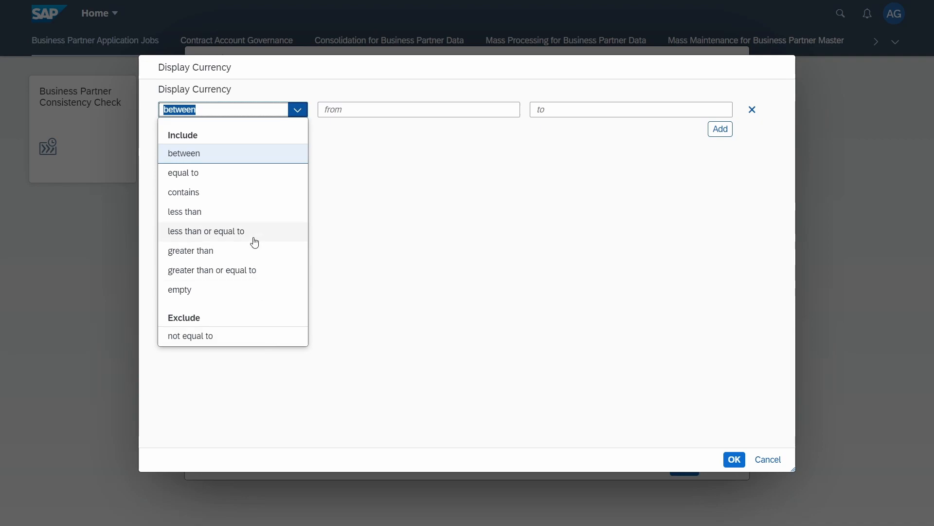
pyautogui.click(183, 153)
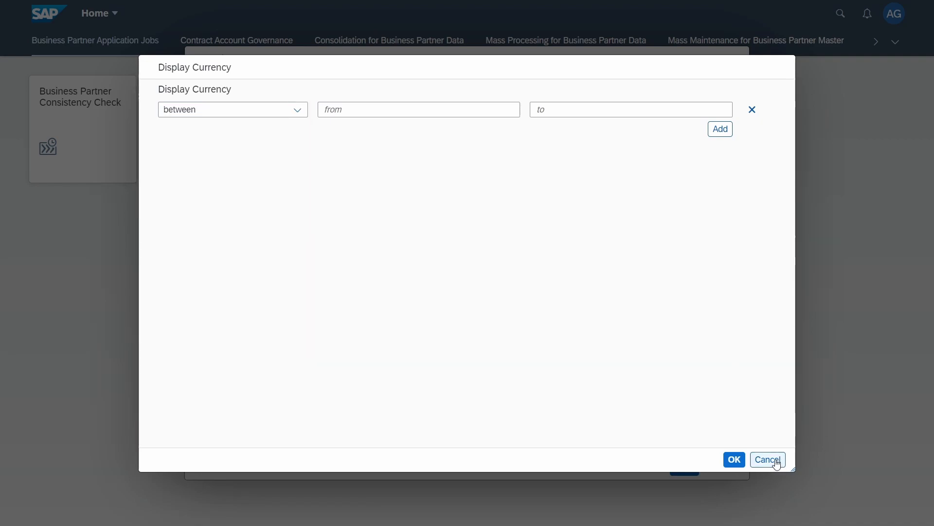
pyautogui.click(767, 459)
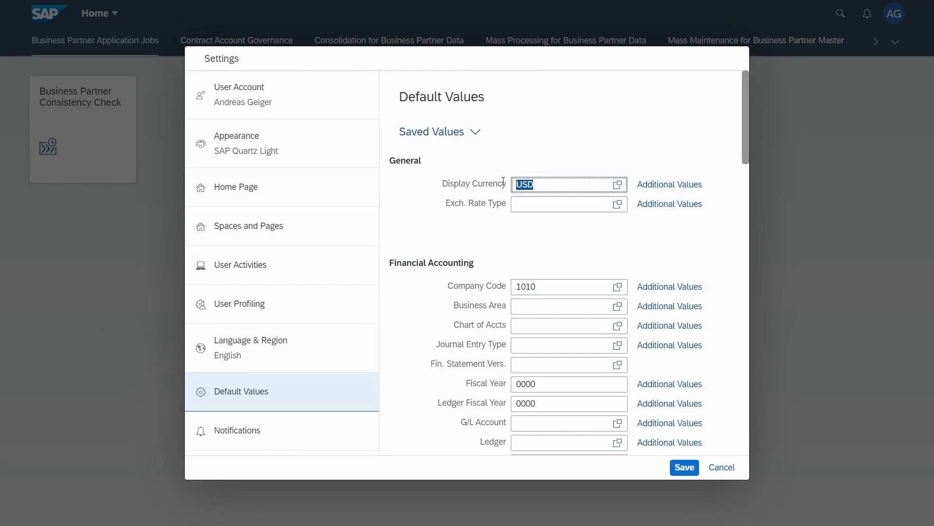
# - Change Display Currency to EUR and save the default values
pyautogui.write('EUR')
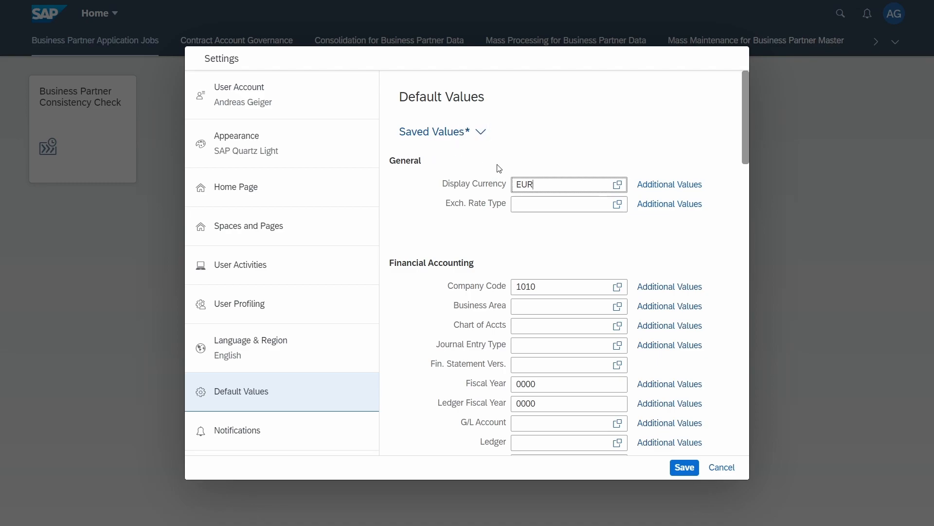
pyautogui.moveTo(467, 199)
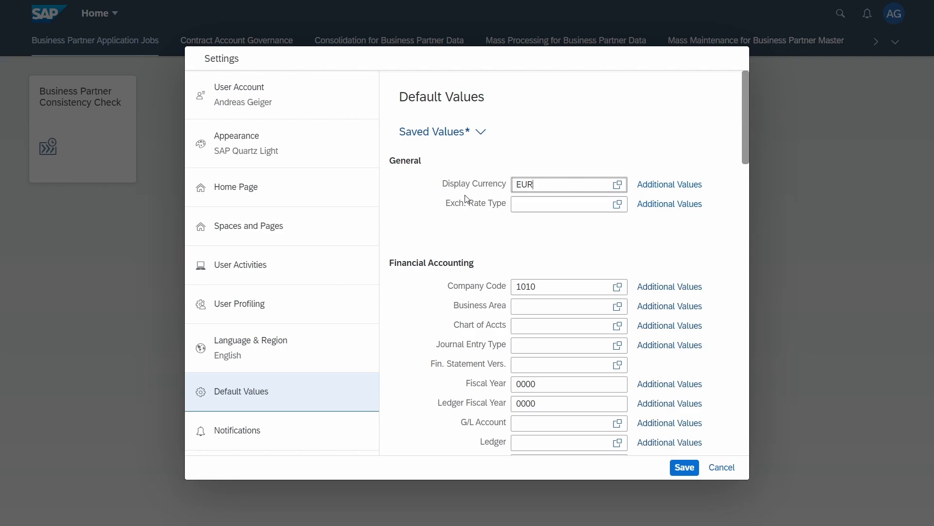
pyautogui.moveTo(442, 234)
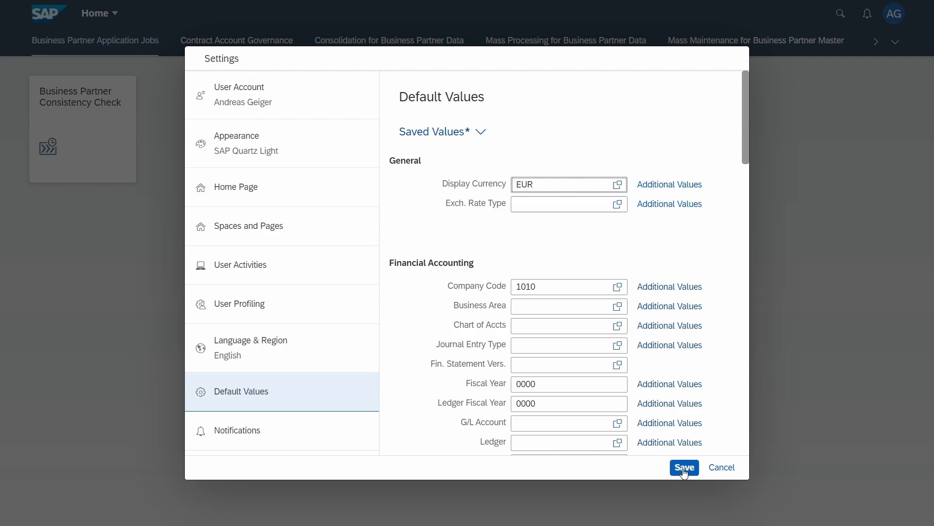
pyautogui.click(683, 467)
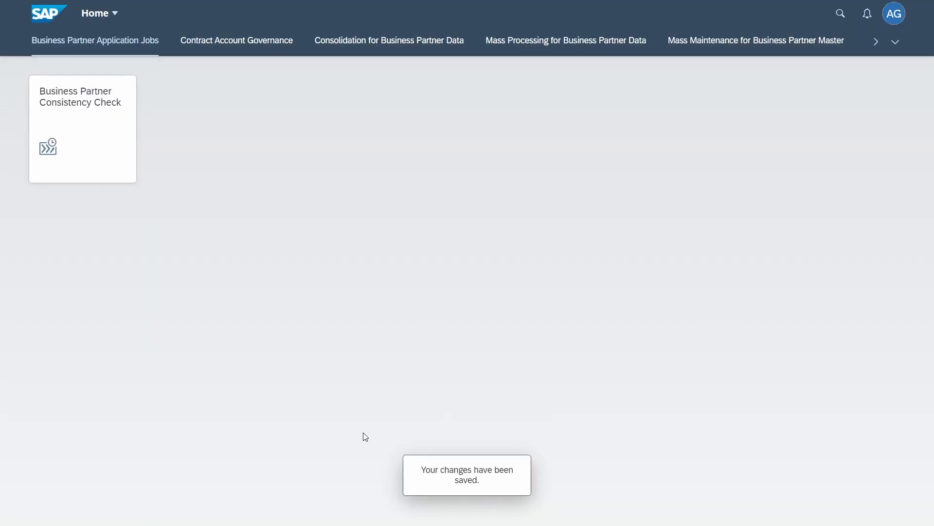
# - Reopen Settings > Default Values from the user avatar menu
pyautogui.click(894, 14)
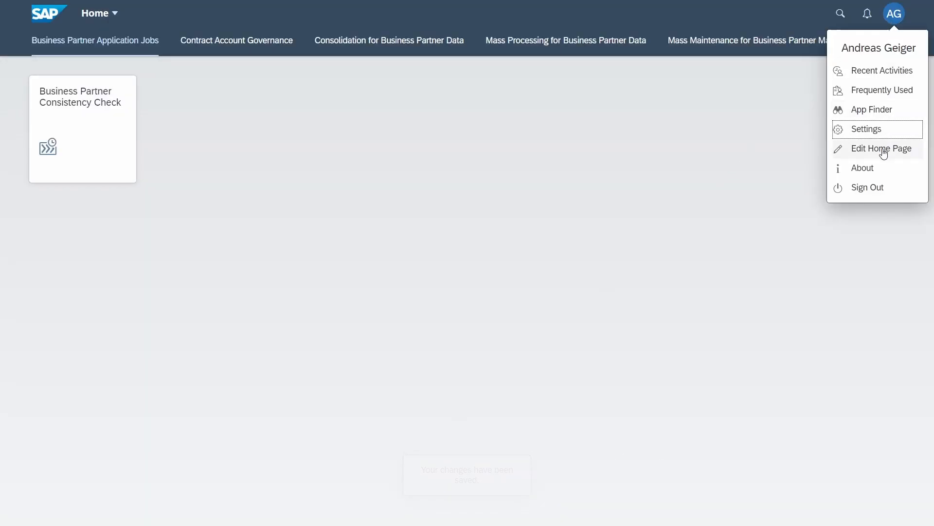
pyautogui.click(866, 128)
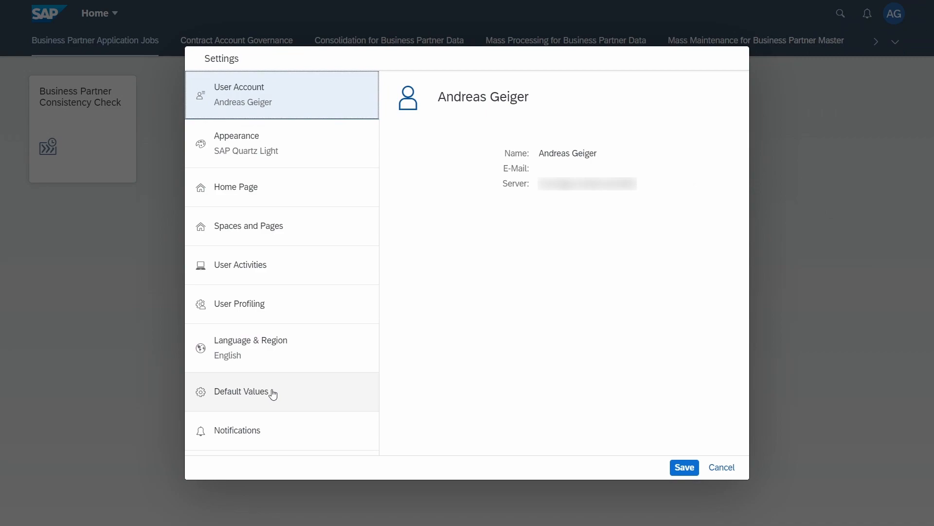
pyautogui.click(241, 390)
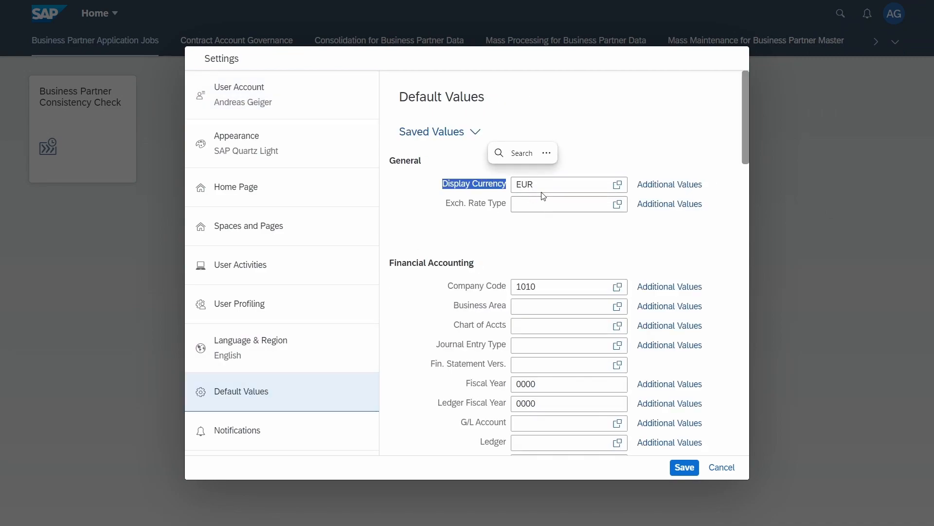
# - Set Display Currency back to USD (United States Dollar) and save
pyautogui.write('USD')
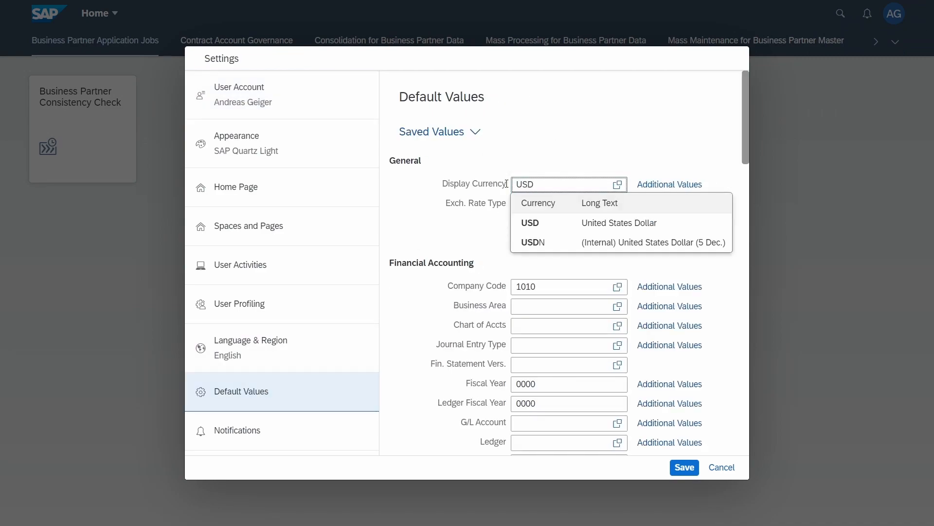
pyautogui.click(529, 223)
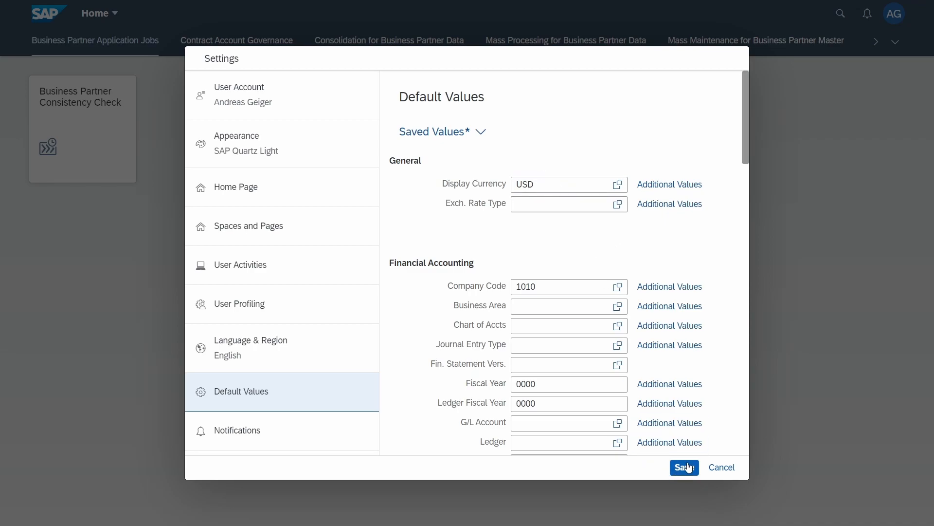
pyautogui.click(684, 467)
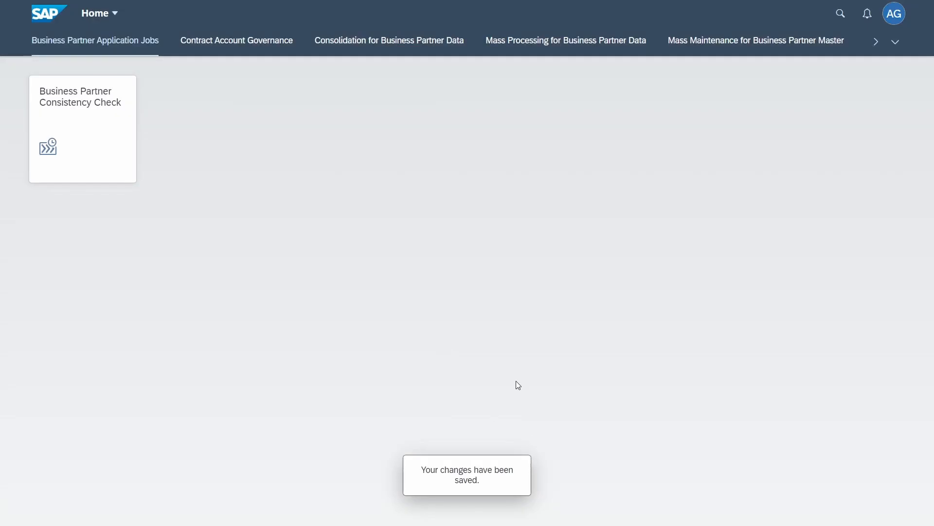
pyautogui.moveTo(477, 358)
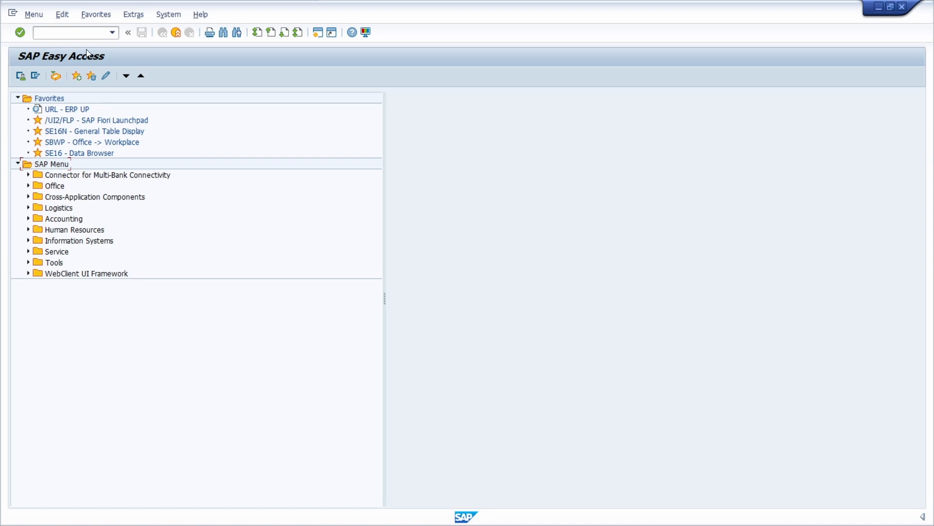
# - Run transaction SU3 from the SAP Easy Access command field
pyautogui.click(71, 32)
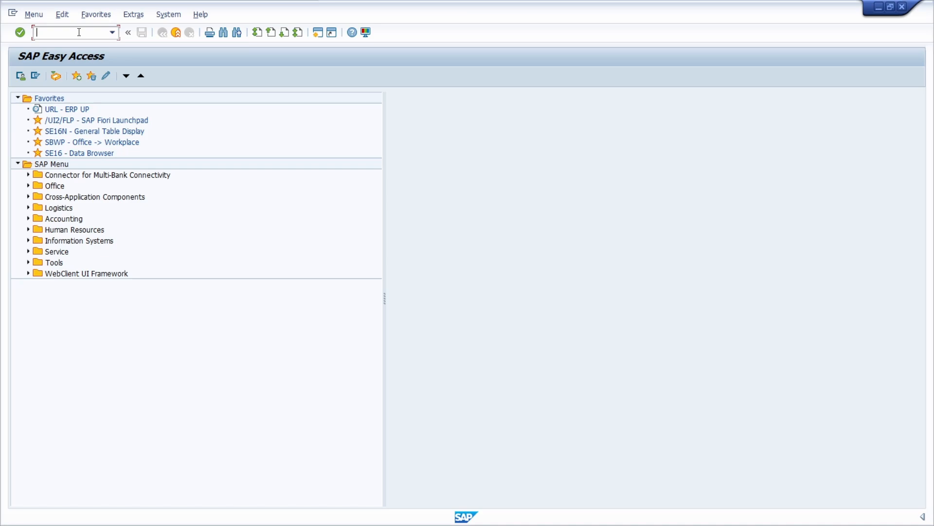
pyautogui.write('SU')
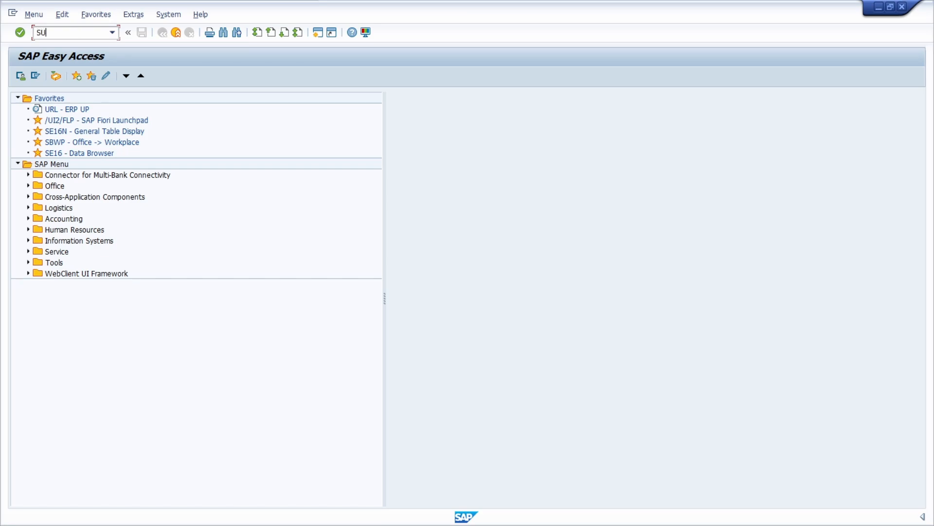
pyautogui.write('3')
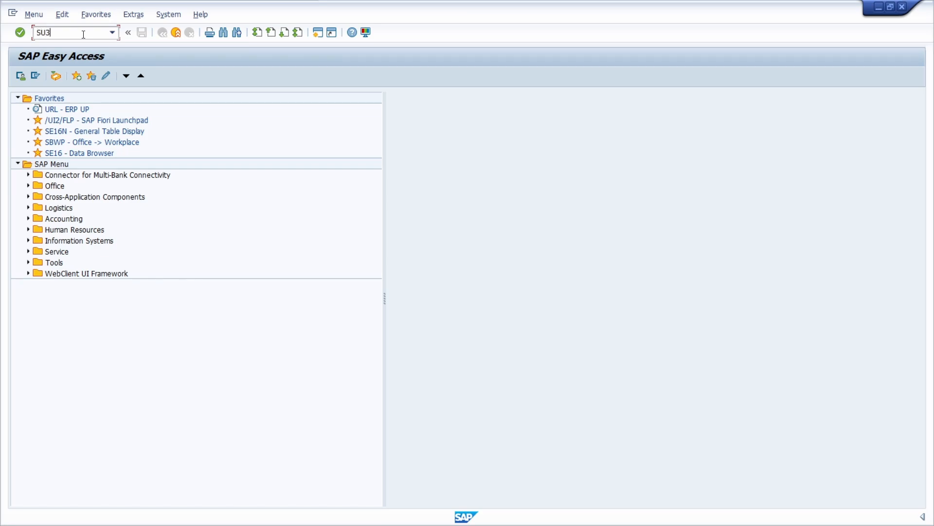
pyautogui.click(169, 14)
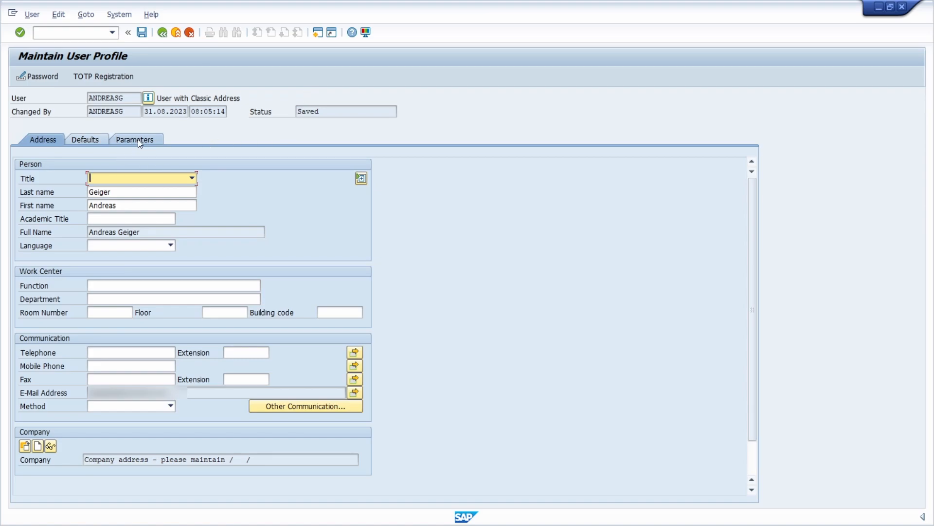
# - Show the Parameters tab, where BUK holds company code 1010
pyautogui.click(134, 140)
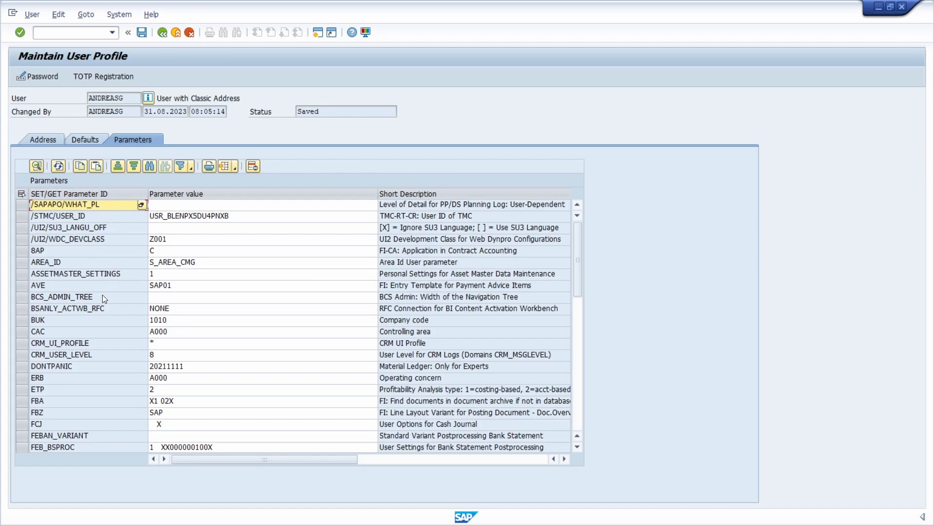
pyautogui.moveTo(83, 326)
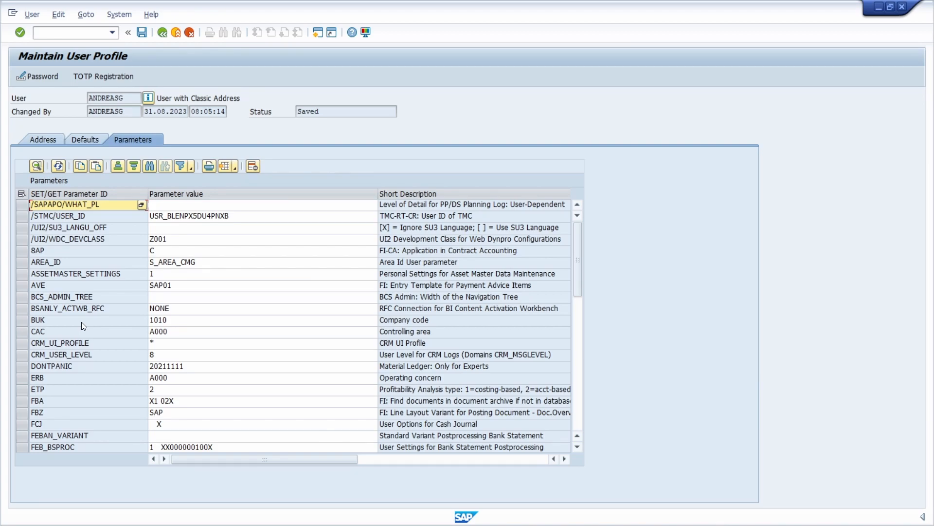
pyautogui.moveTo(109, 325)
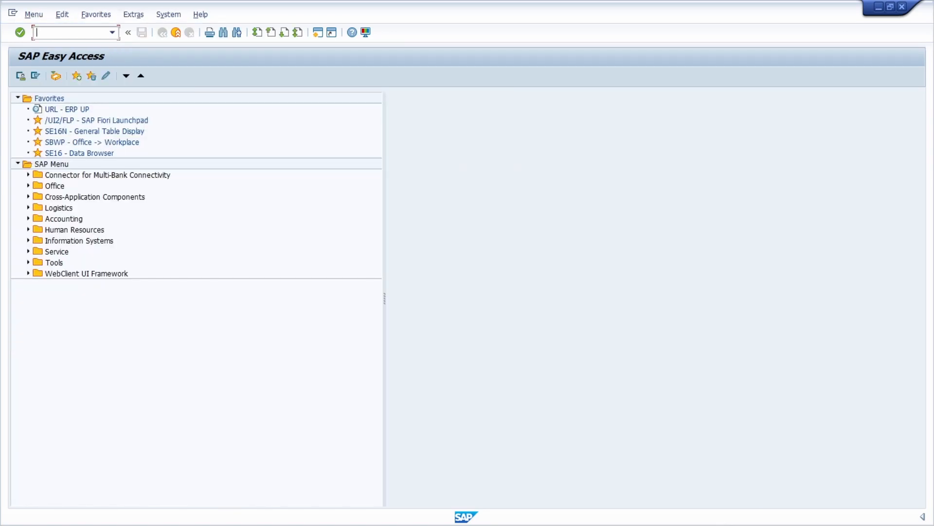
# - Open Settings > Default Values and expand the saved views list (Saved Values, Gesicherte Werte 2)
pyautogui.click(894, 14)
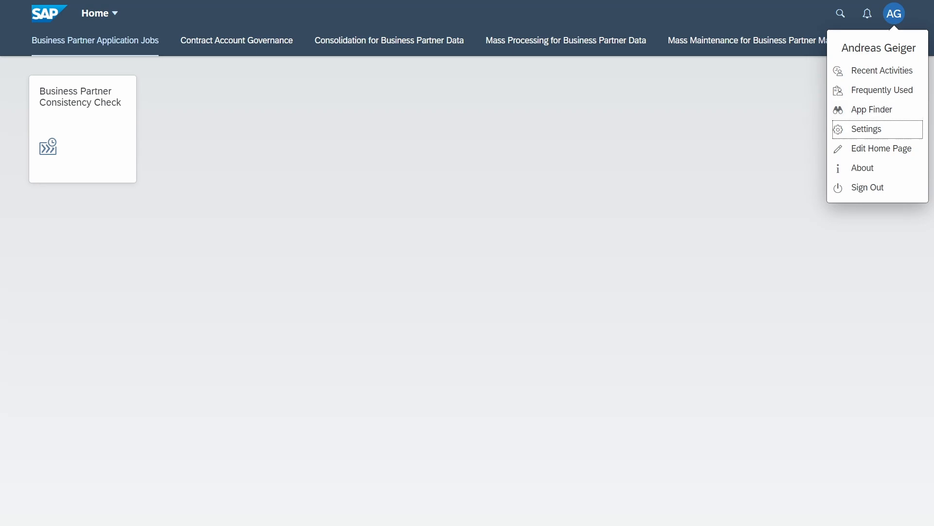
pyautogui.click(866, 129)
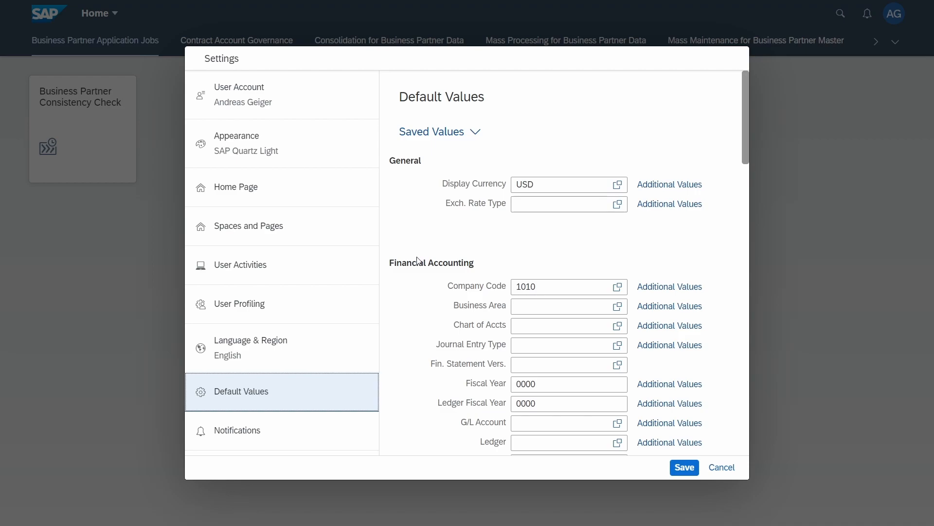
pyautogui.moveTo(419, 228)
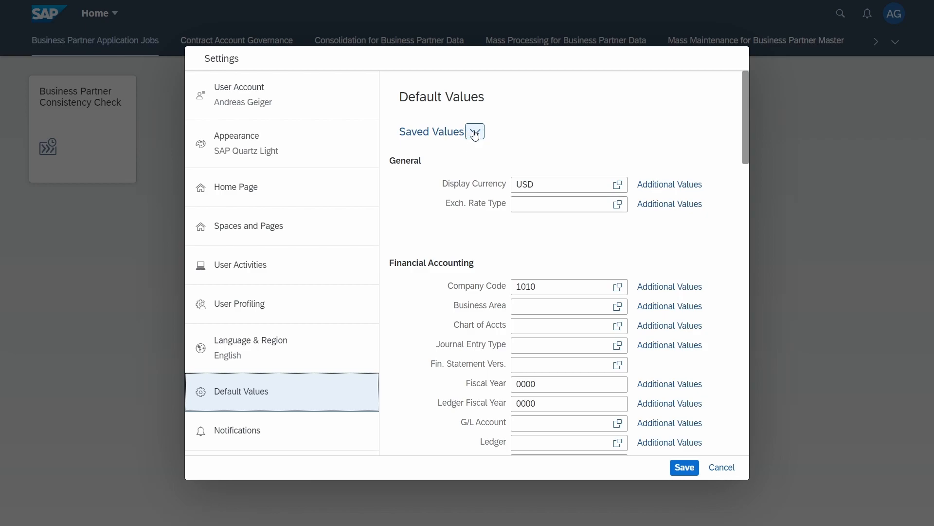
pyautogui.click(474, 132)
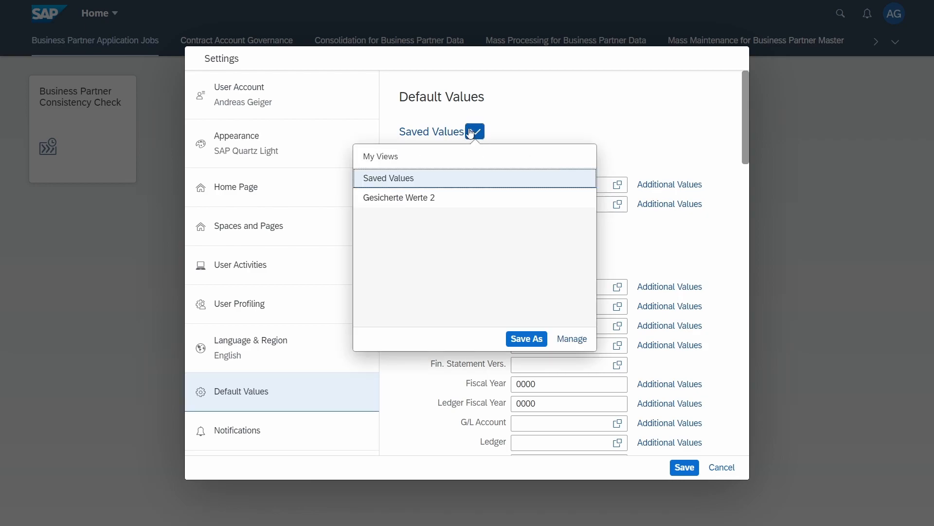
pyautogui.moveTo(435, 198)
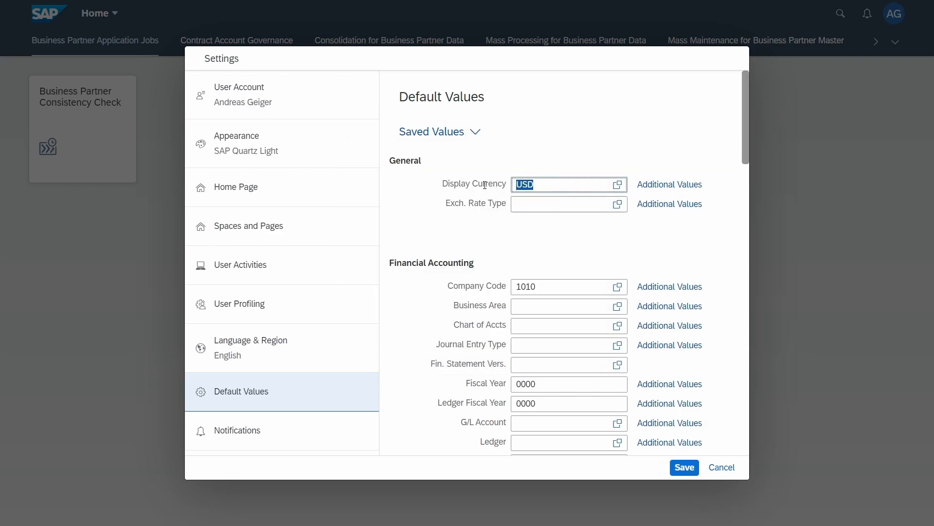
# - Set Display Currency to EUR and save it as a public view named 'View EUR'
pyautogui.write('EUR')
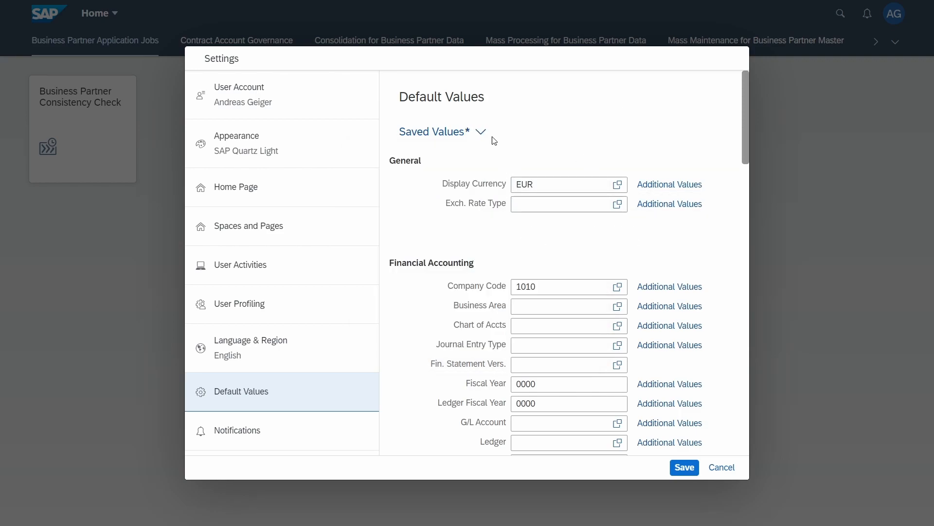
pyautogui.click(480, 131)
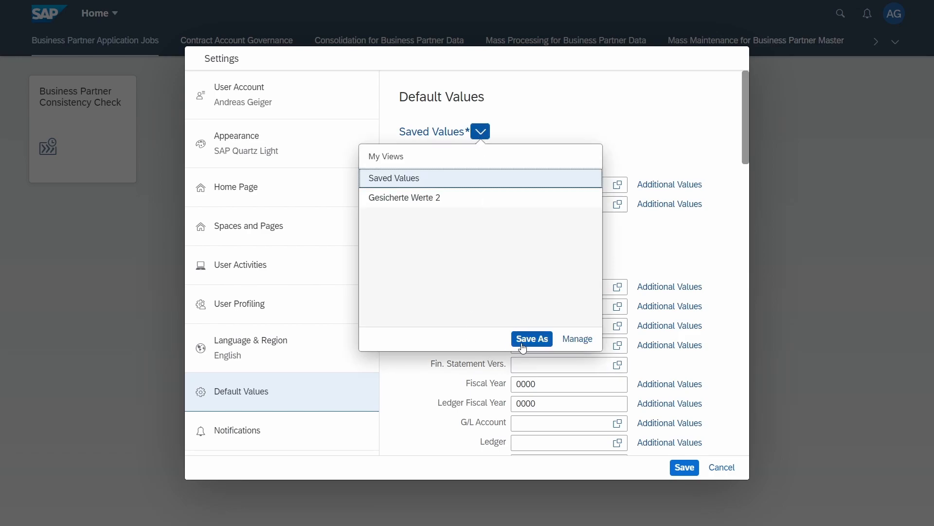
pyautogui.click(531, 338)
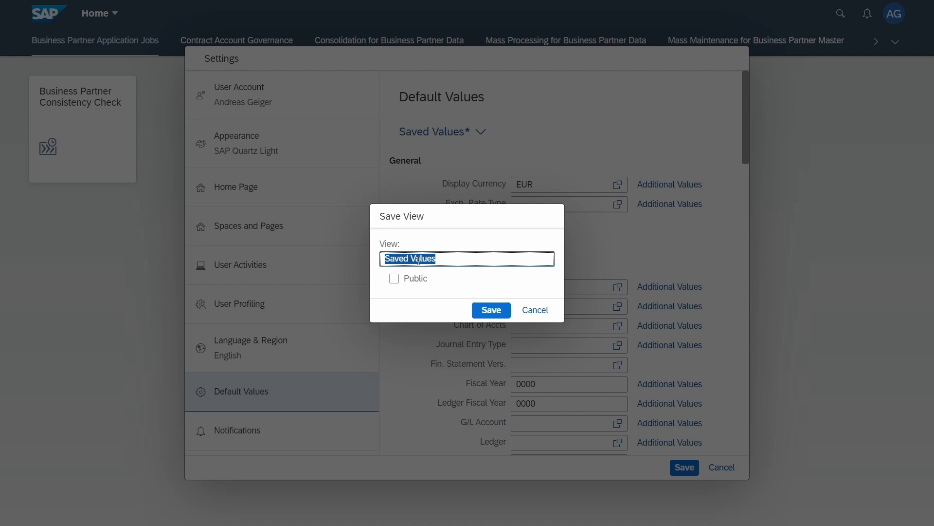
pyautogui.write('View EUR')
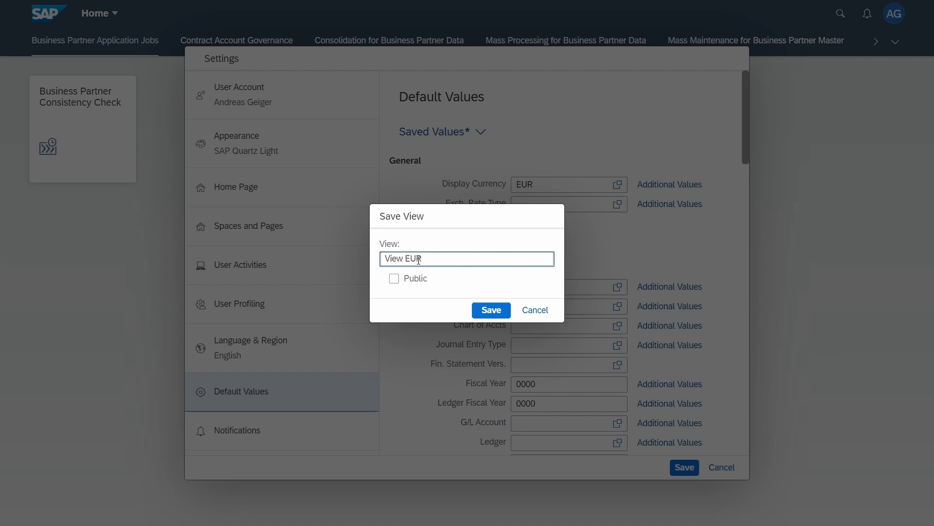
pyautogui.moveTo(443, 284)
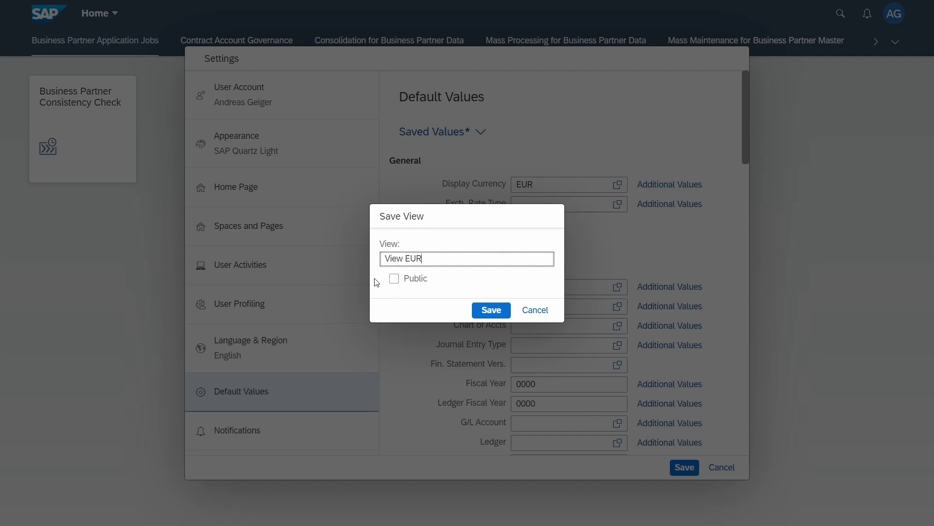
pyautogui.moveTo(387, 291)
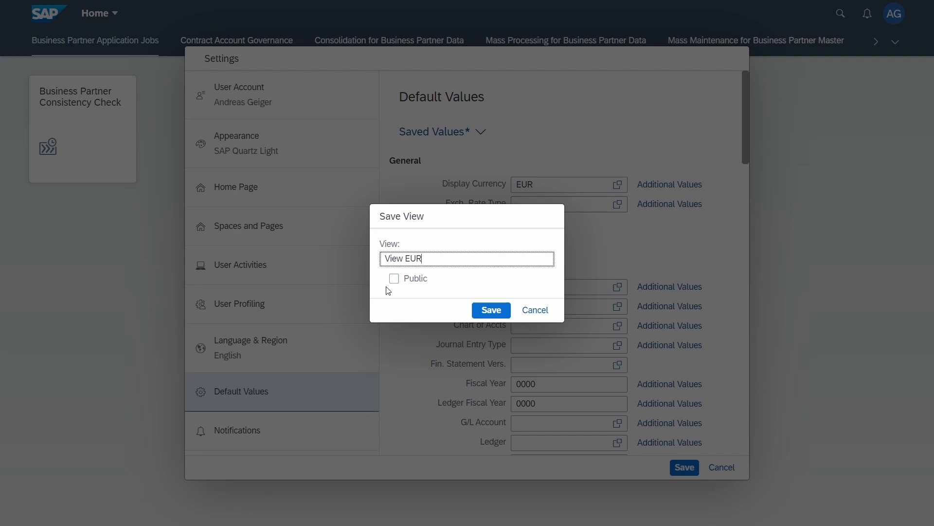
pyautogui.moveTo(417, 285)
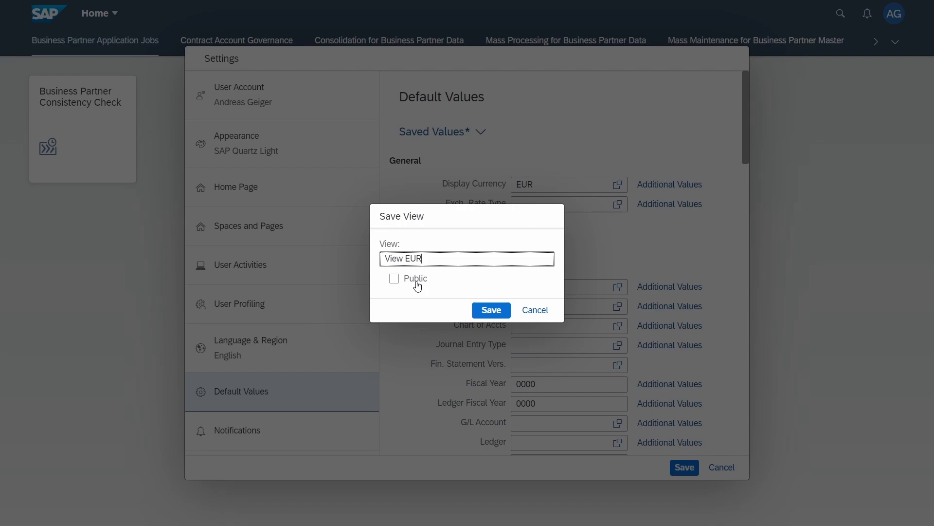
pyautogui.moveTo(408, 274)
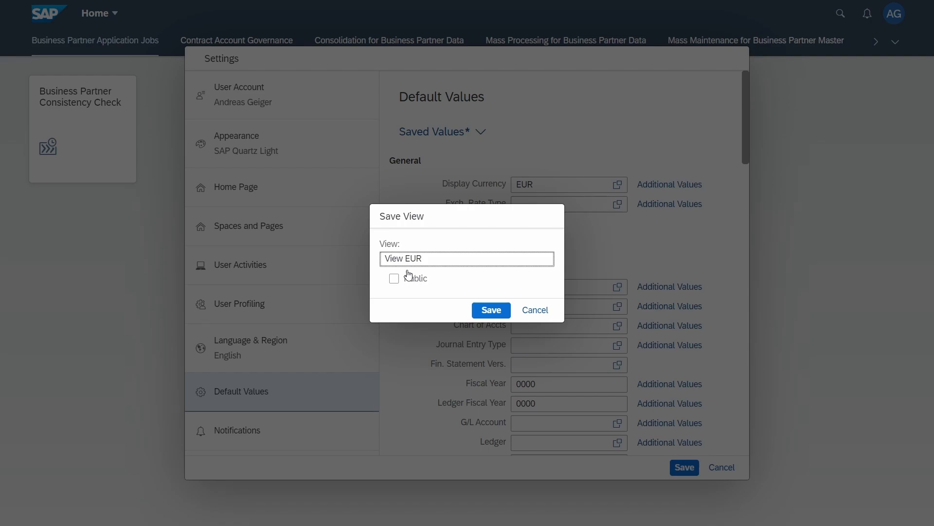
pyautogui.moveTo(459, 223)
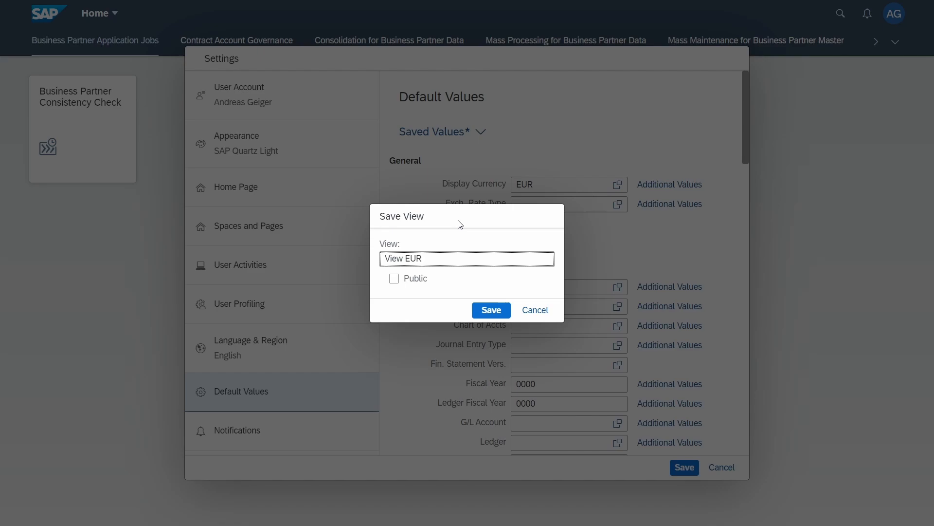
pyautogui.click(394, 278)
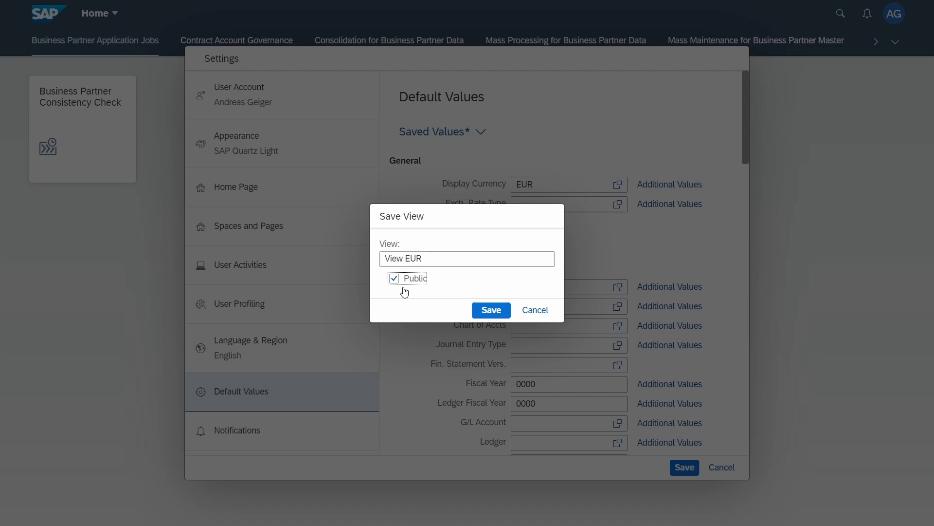
pyautogui.moveTo(406, 295)
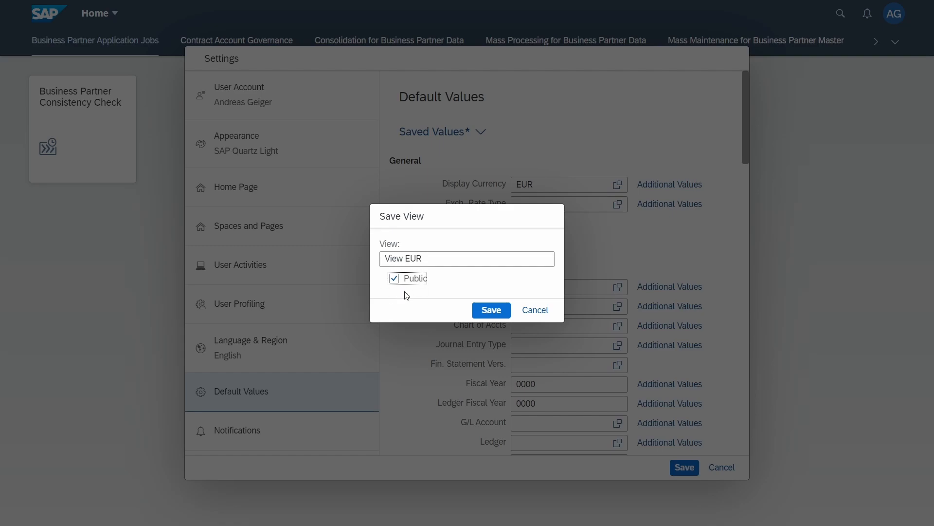
pyautogui.click(491, 310)
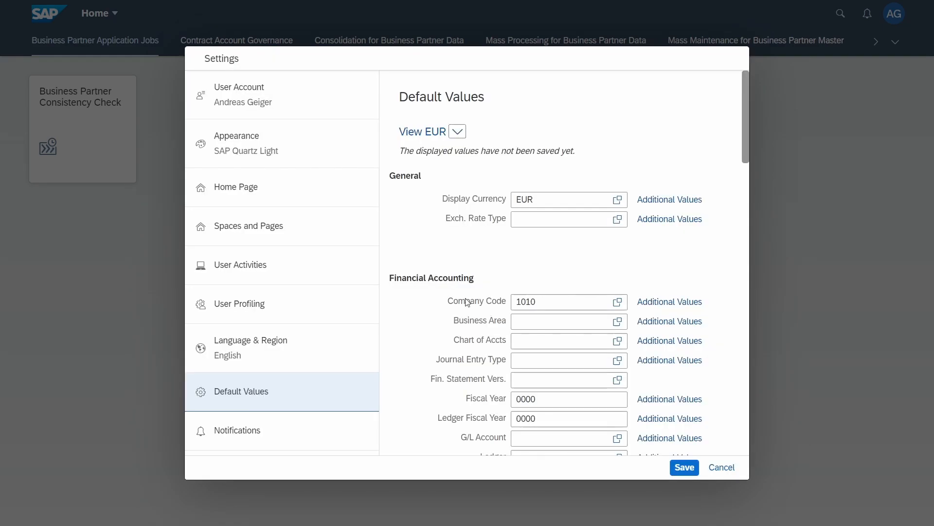
# - Unstar View EUR in Manage Views, star it again, and select View EUR
pyautogui.click(475, 131)
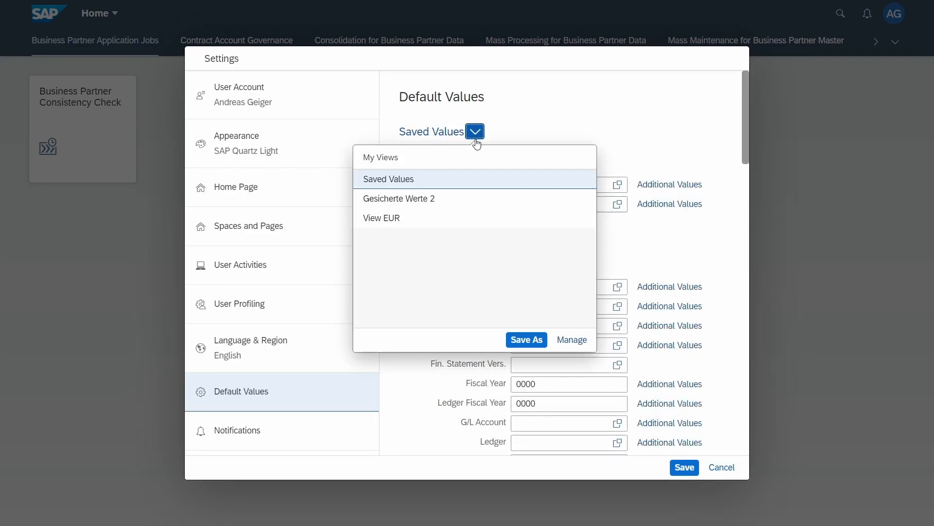
pyautogui.moveTo(381, 218)
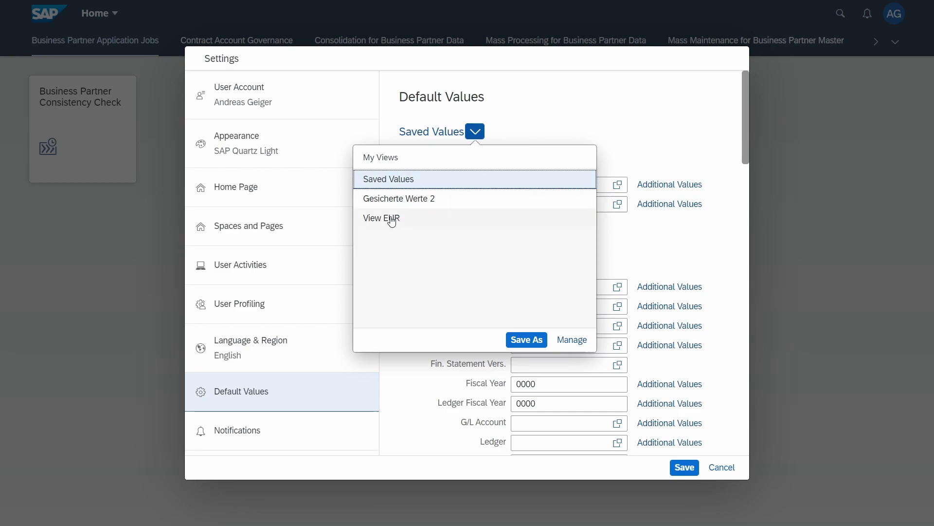
pyautogui.moveTo(377, 223)
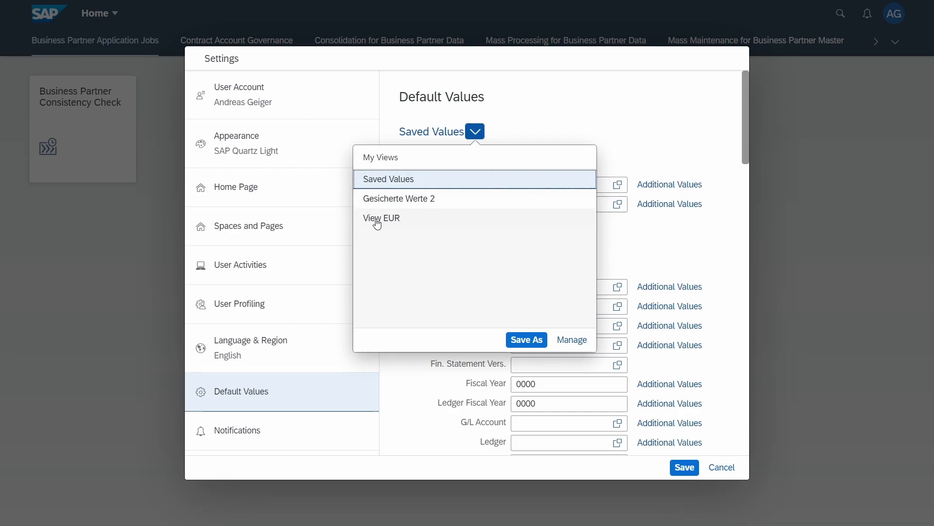
pyautogui.moveTo(549, 237)
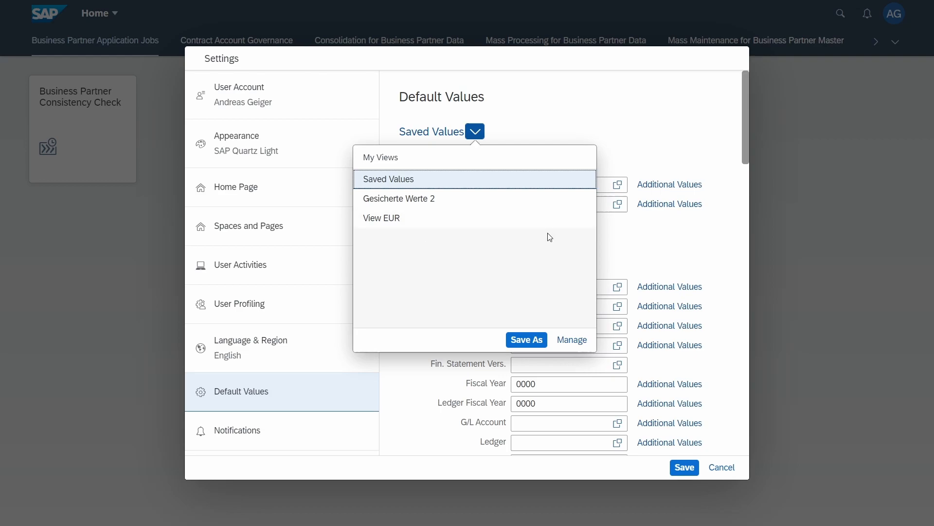
pyautogui.click(570, 339)
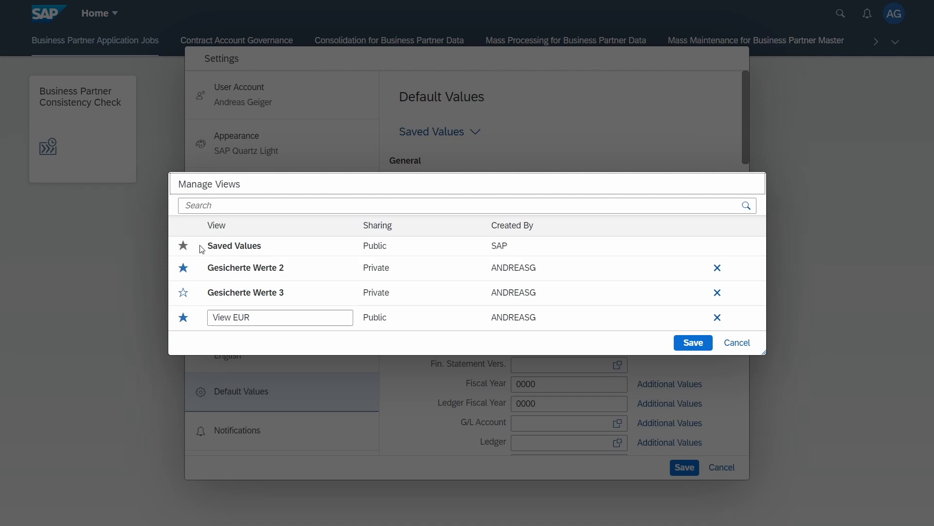
pyautogui.moveTo(207, 295)
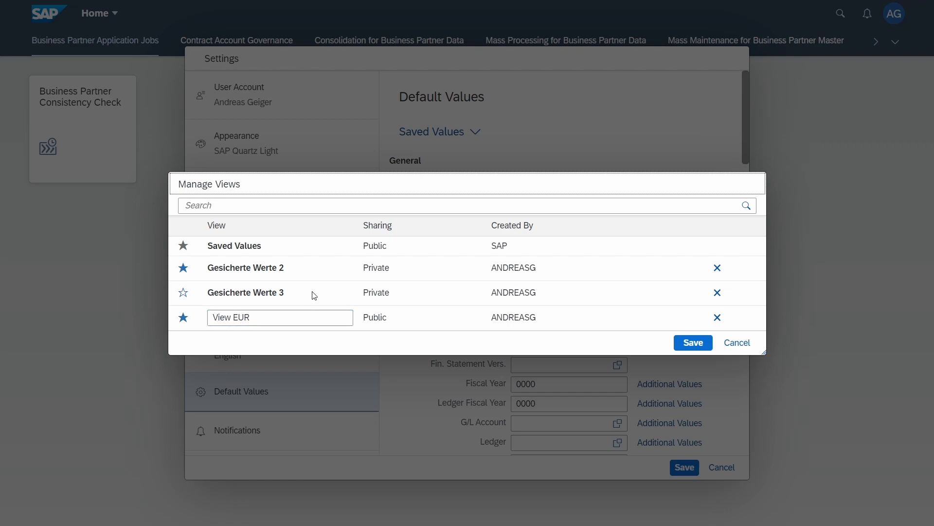
pyautogui.moveTo(717, 292)
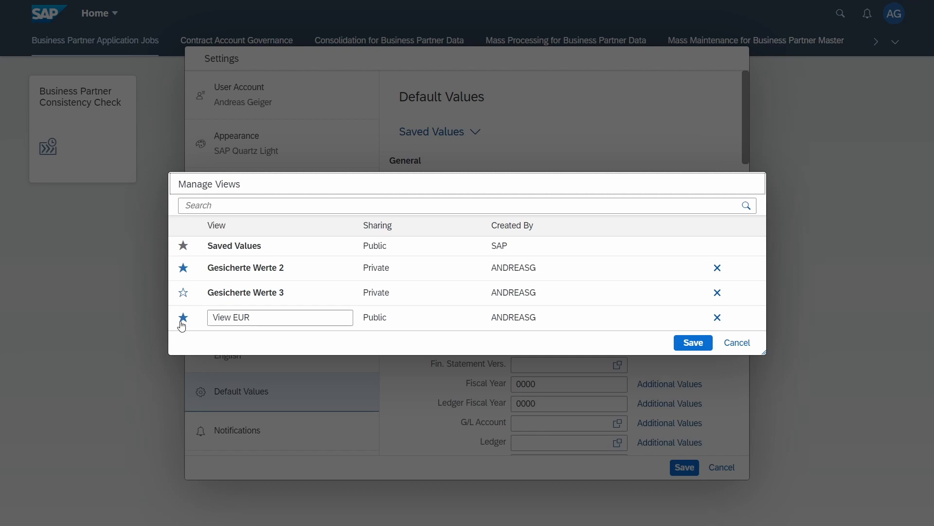
pyautogui.moveTo(183, 317)
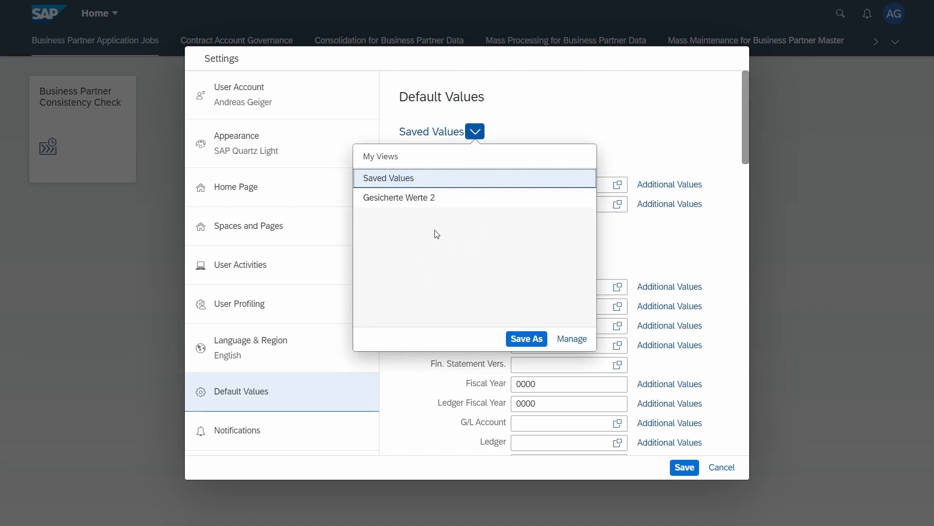
pyautogui.moveTo(428, 239)
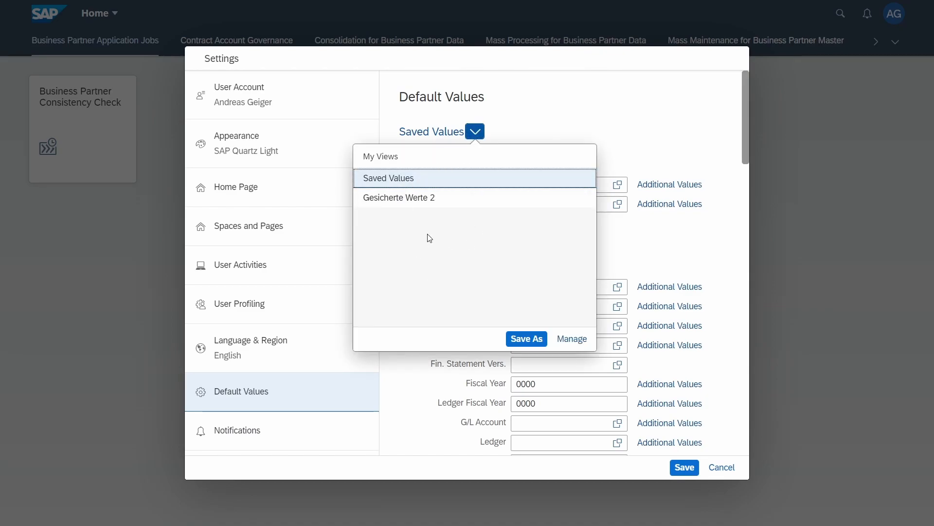
pyautogui.click(570, 339)
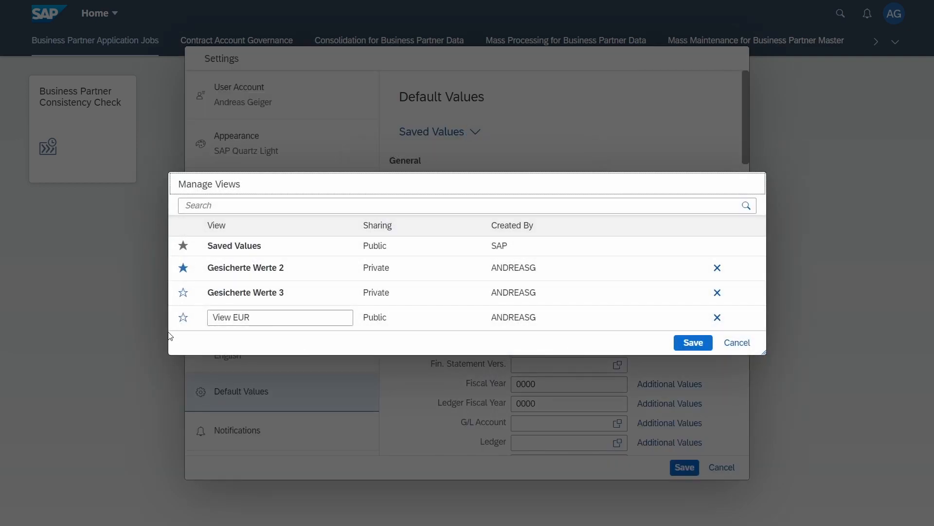
pyautogui.click(183, 317)
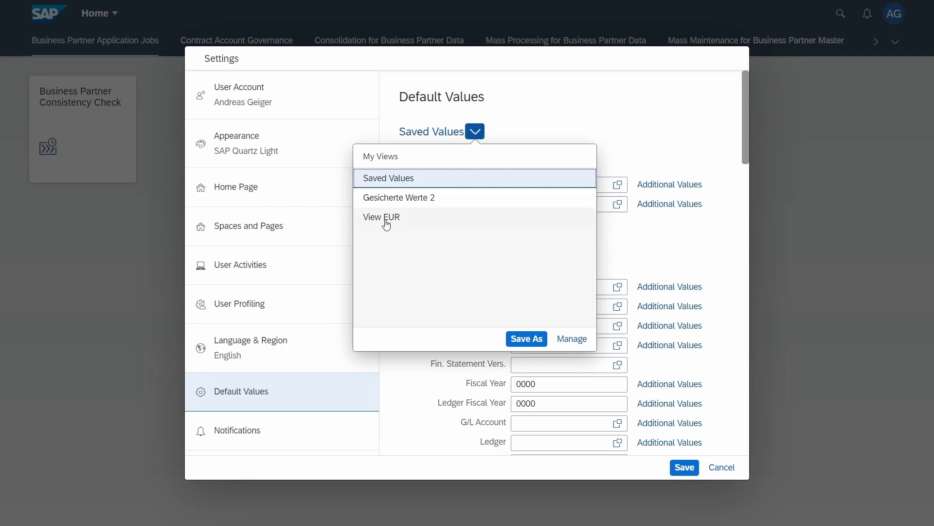
pyautogui.moveTo(438, 222)
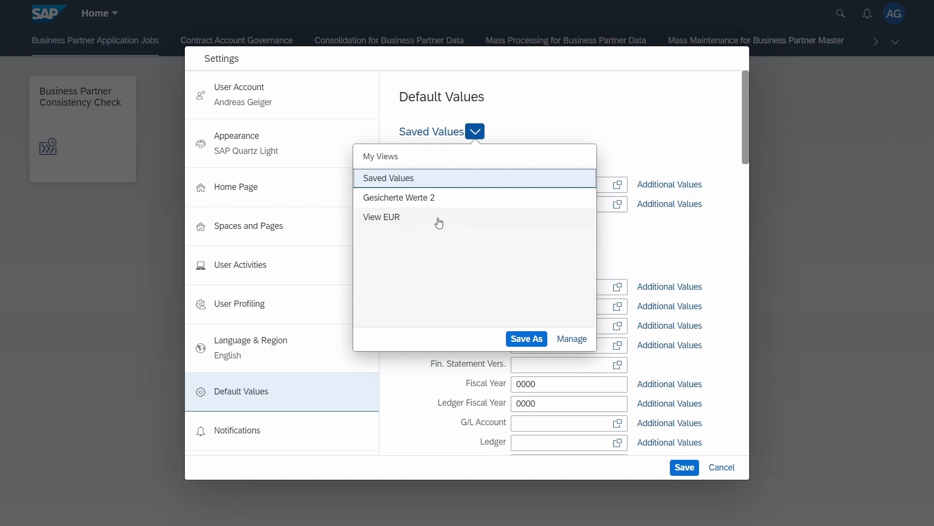
pyautogui.moveTo(433, 224)
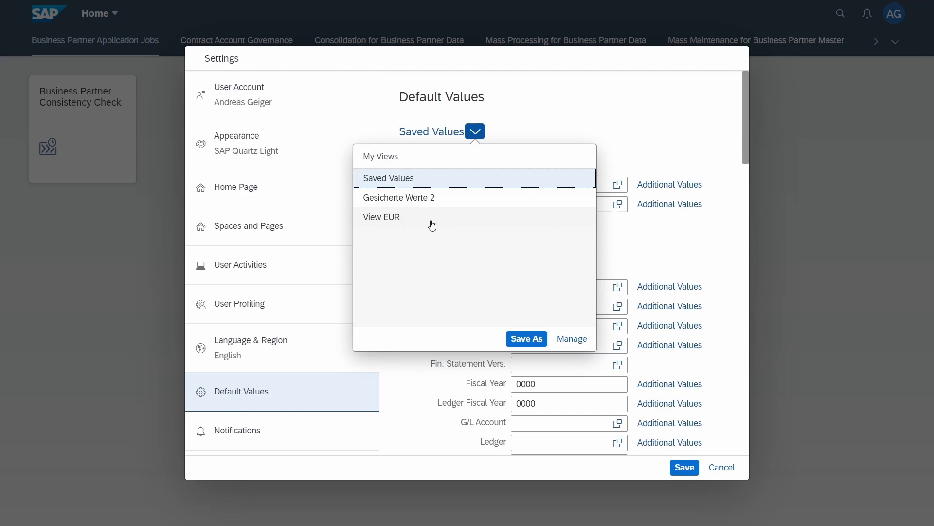
pyautogui.click(380, 216)
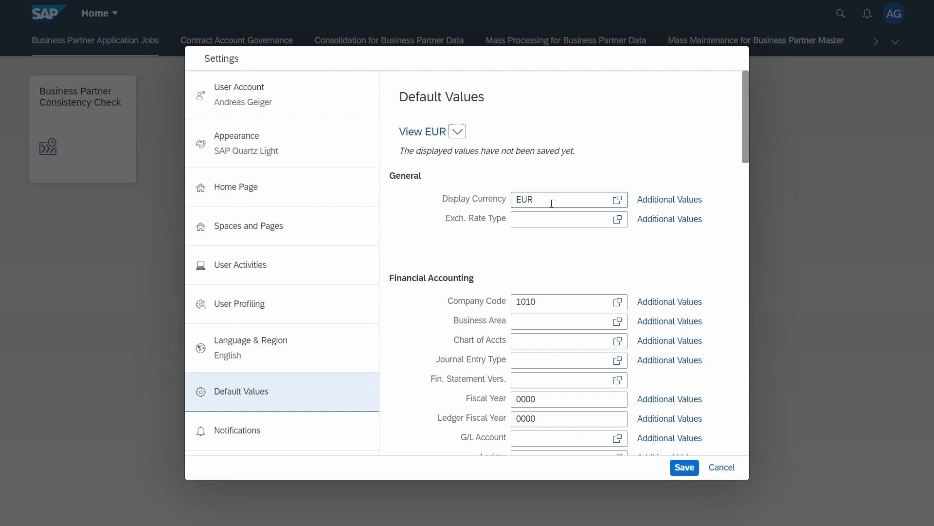
# - Enter USD as Display Currency and save it into View EUR
pyautogui.write('USD')
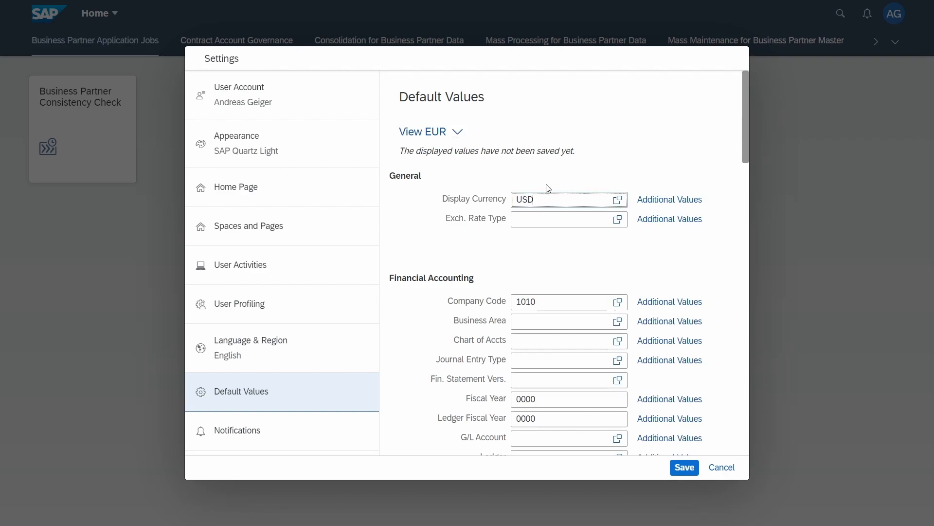
pyautogui.click(563, 219)
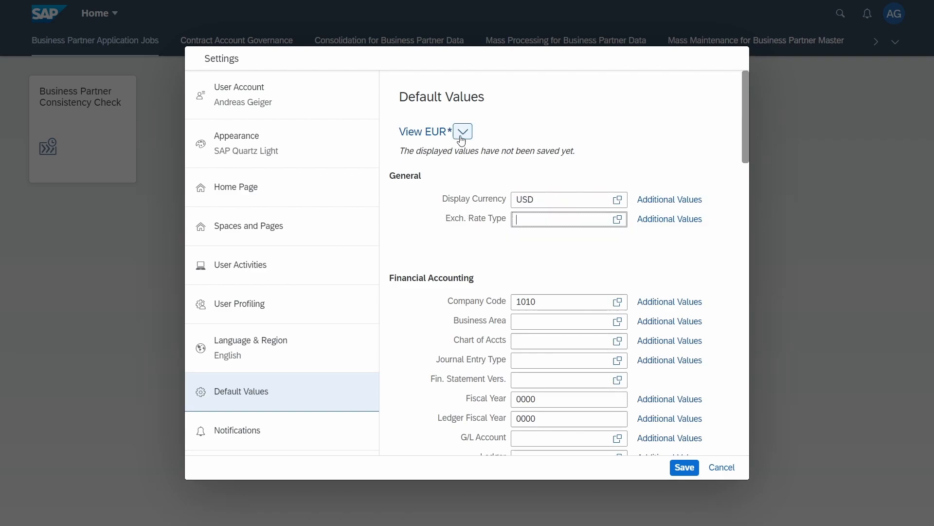
pyautogui.moveTo(410, 215)
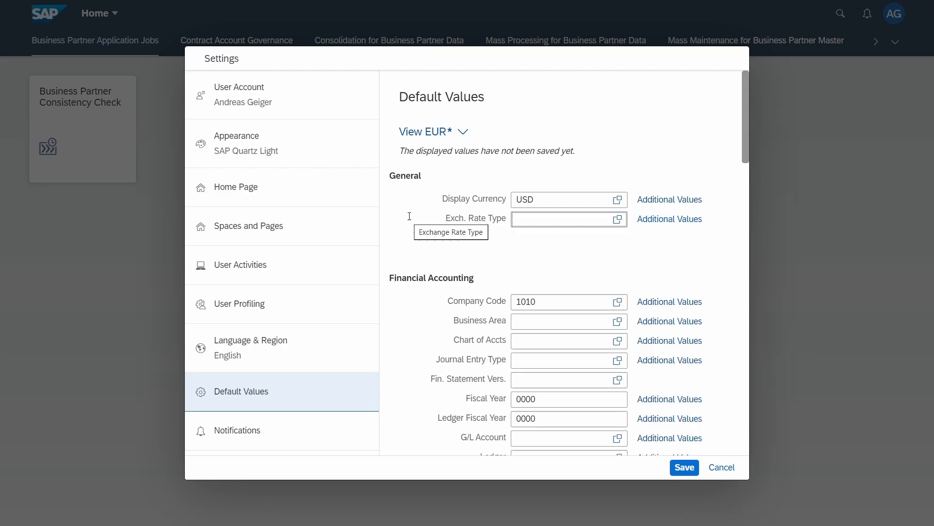
pyautogui.moveTo(451, 229)
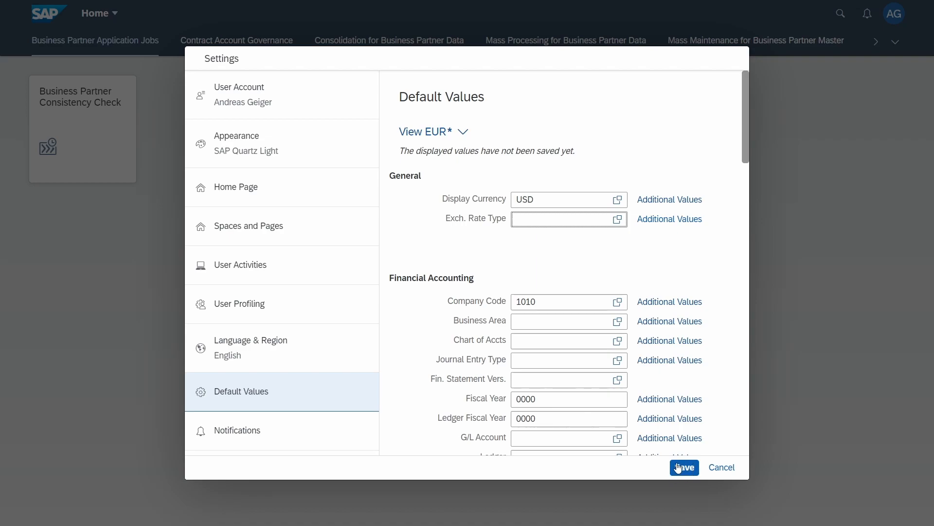
pyautogui.moveTo(494, 136)
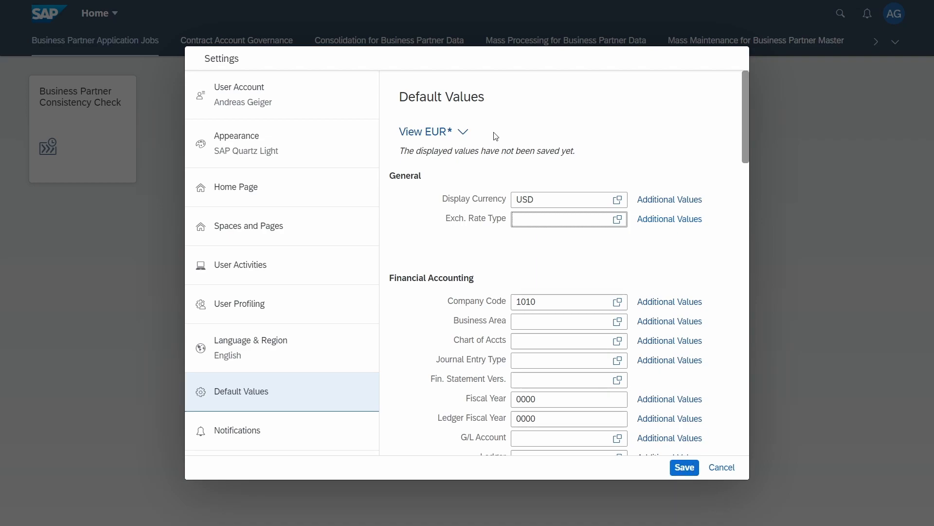
pyautogui.click(463, 131)
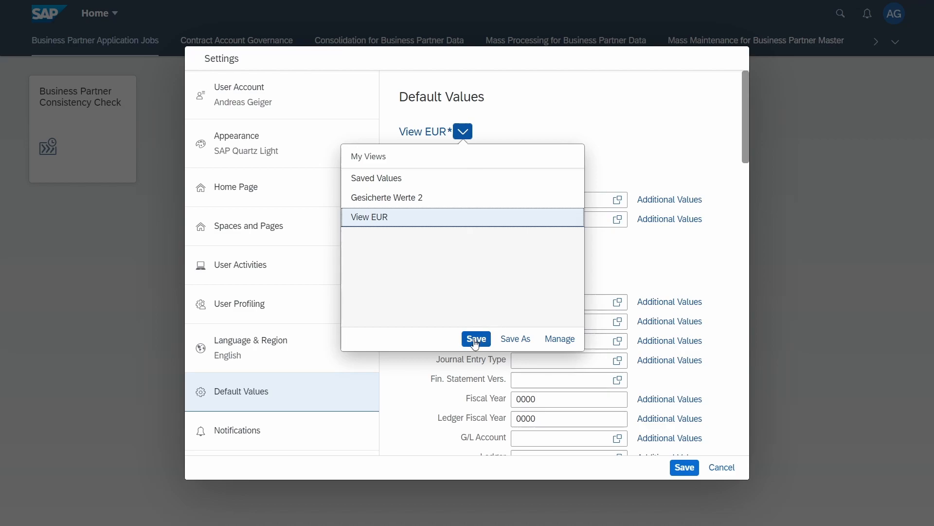
pyautogui.click(476, 339)
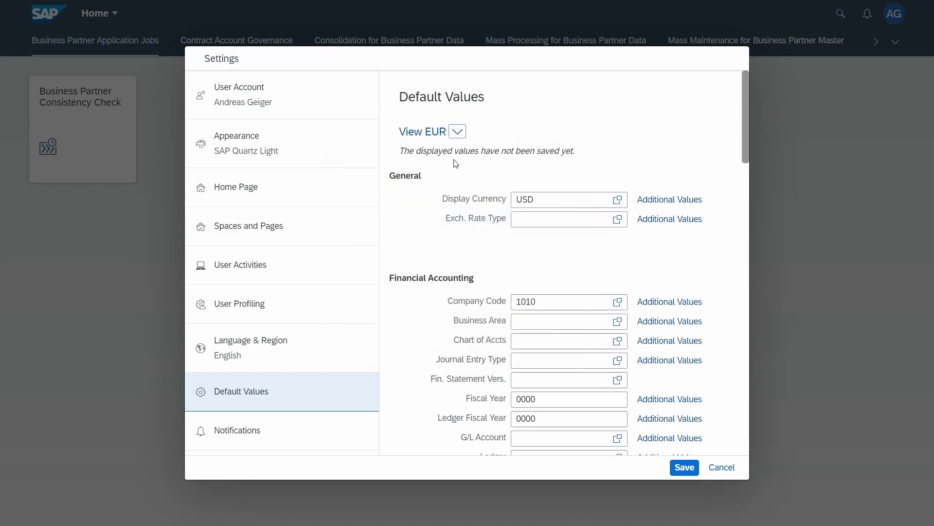
pyautogui.moveTo(470, 149)
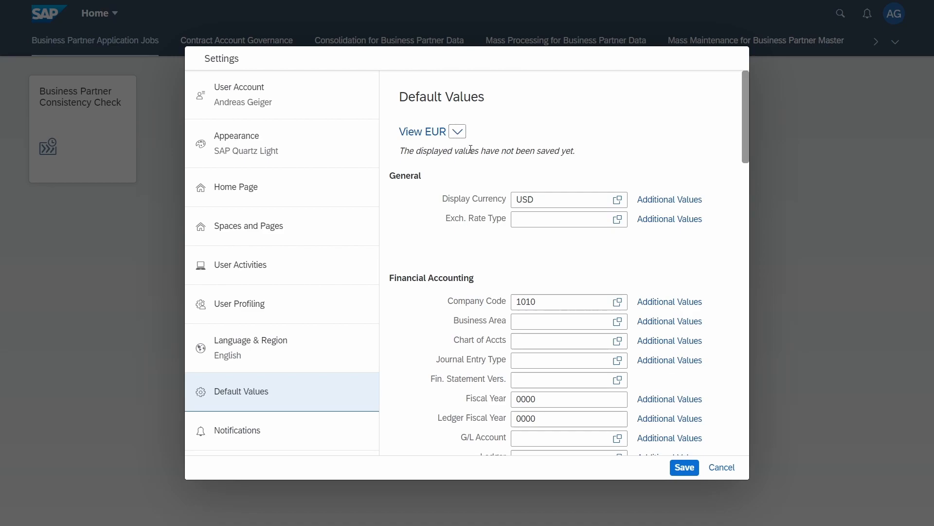
# - Switch to Saved Values and back to View EUR, then open view management
pyautogui.click(456, 131)
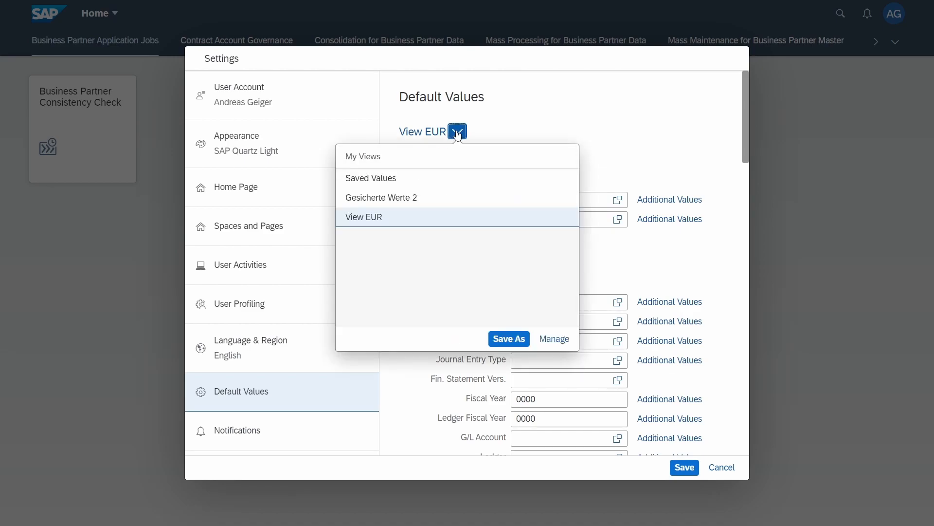
pyautogui.click(369, 178)
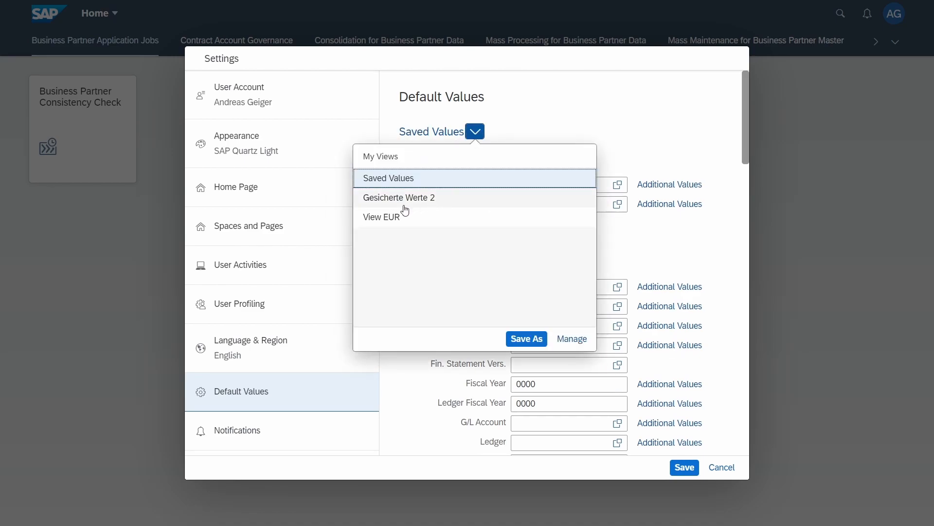
pyautogui.click(381, 216)
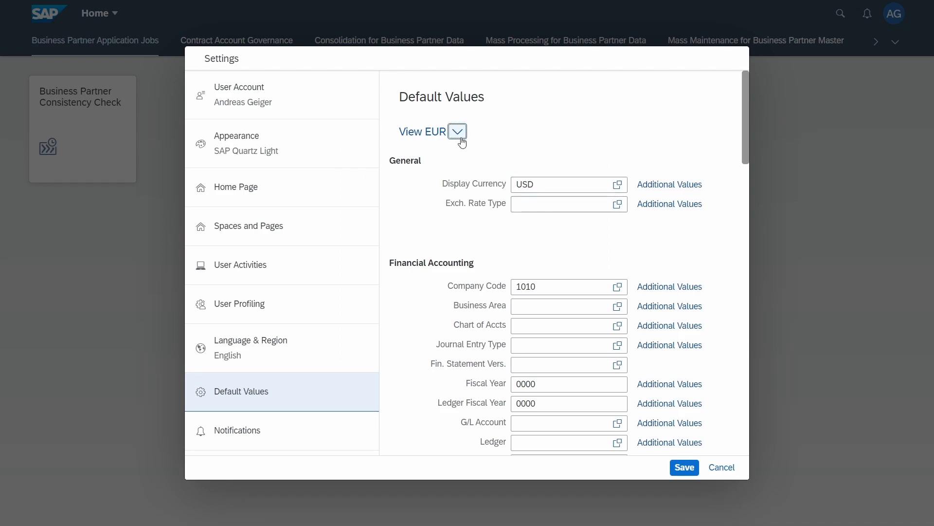
pyautogui.click(458, 131)
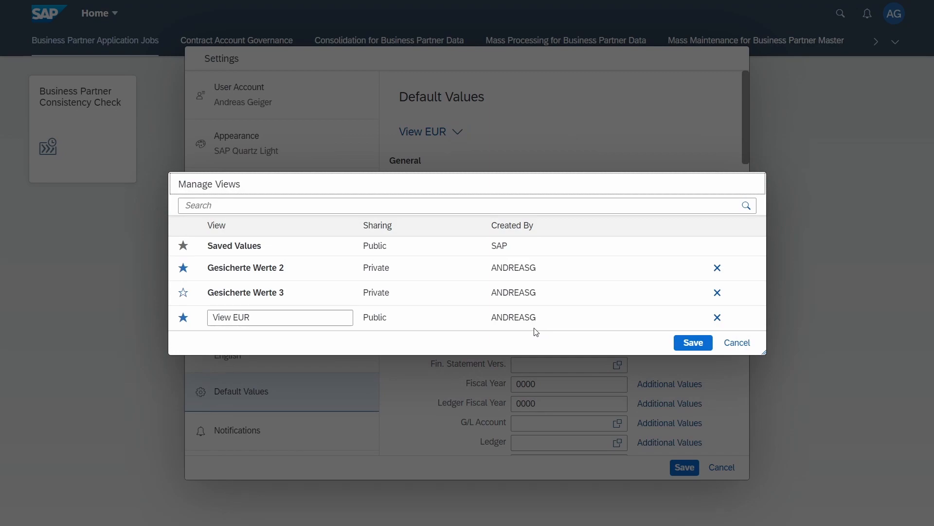
pyautogui.moveTo(405, 320)
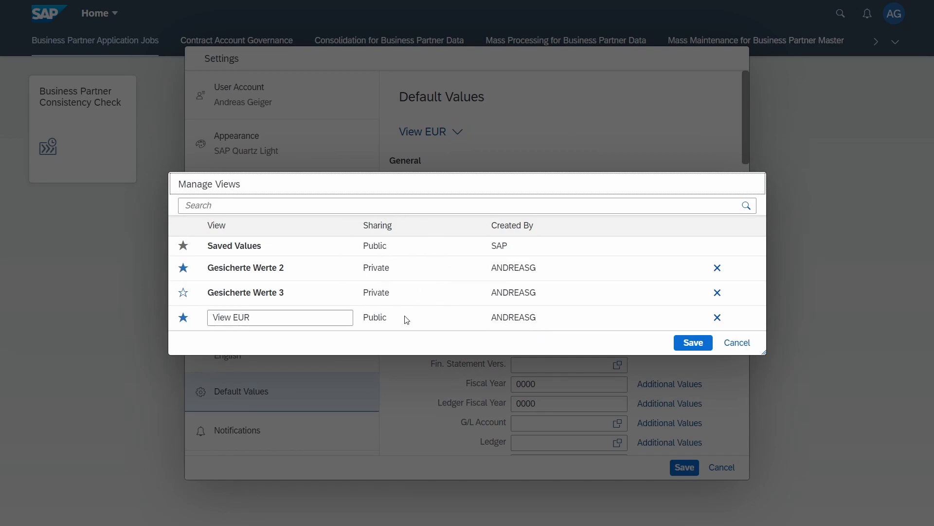
pyautogui.moveTo(492, 271)
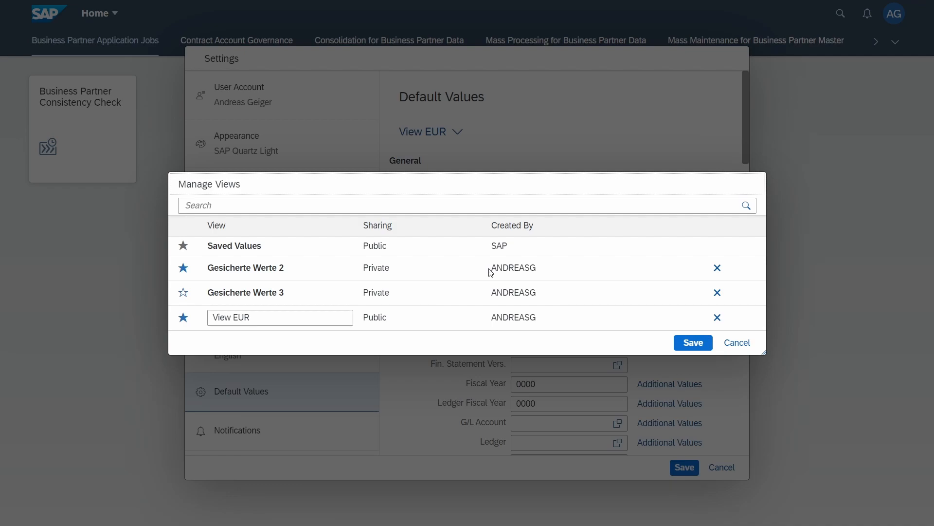
pyautogui.moveTo(738, 342)
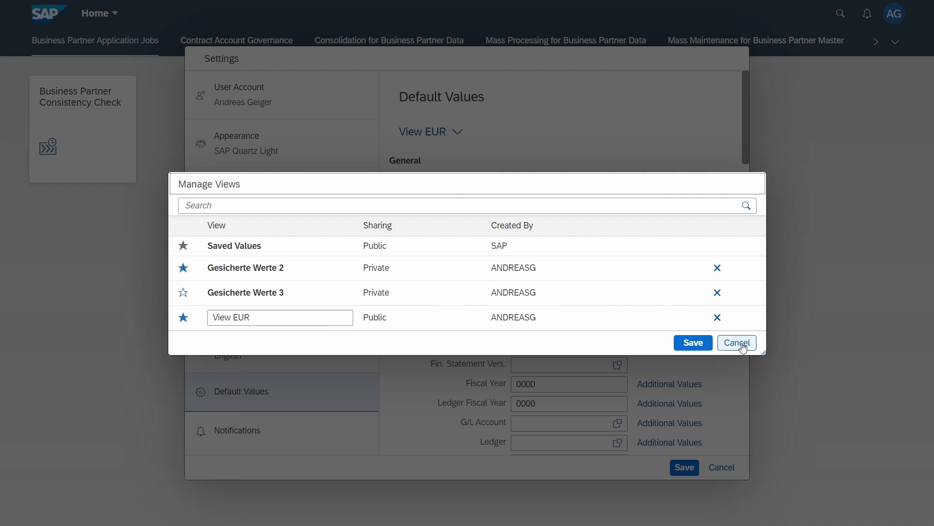
# - Dismiss Manage Views, select the Saved Values view, and cancel out of Settings
pyautogui.click(737, 342)
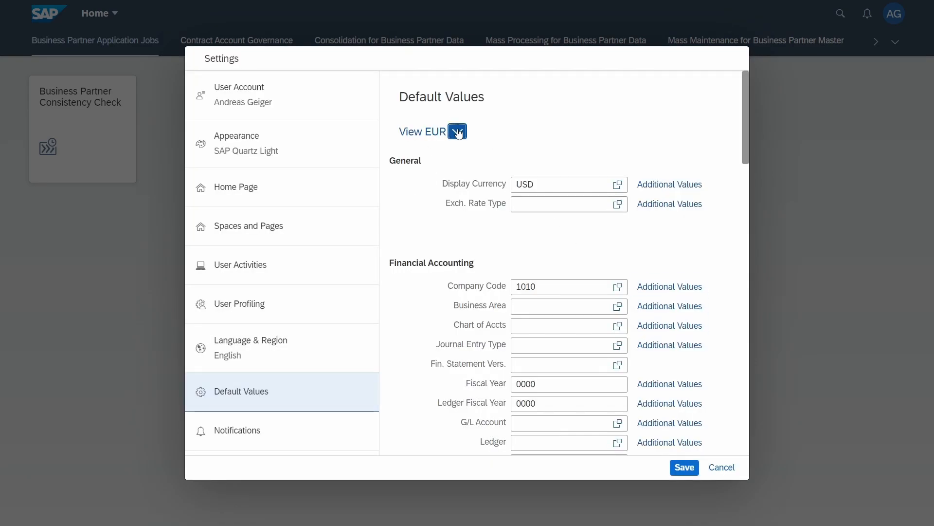
pyautogui.click(456, 131)
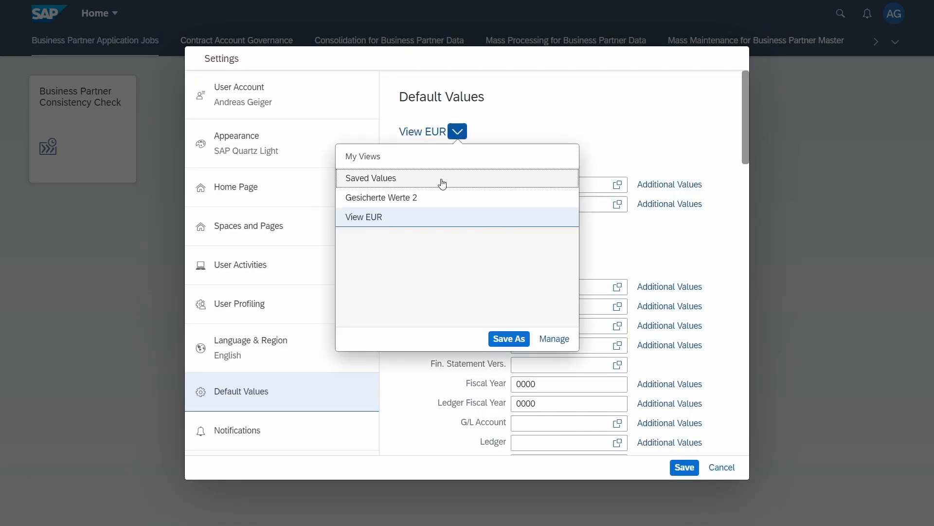
pyautogui.click(371, 178)
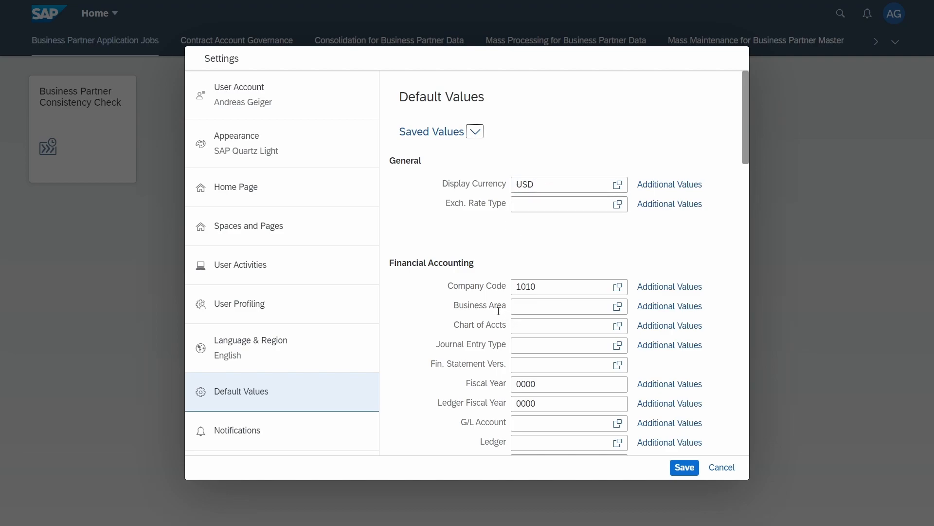
pyautogui.moveTo(749, 494)
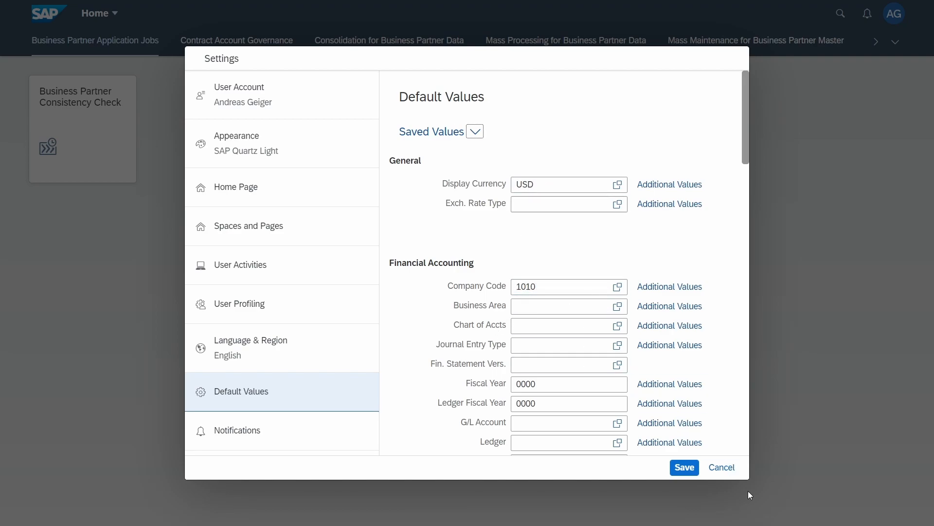
pyautogui.click(722, 467)
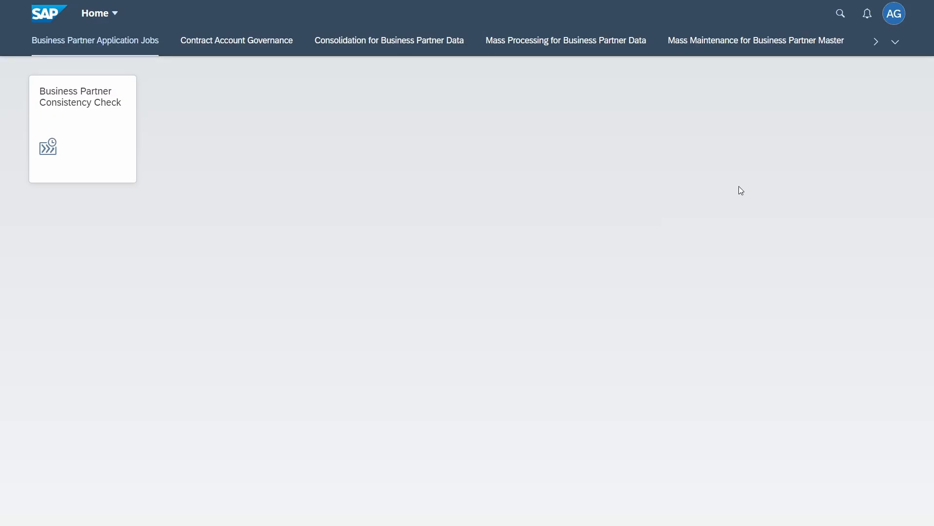
# - Search for 'suppli' to open the Supplier Invoices List app
pyautogui.click(840, 14)
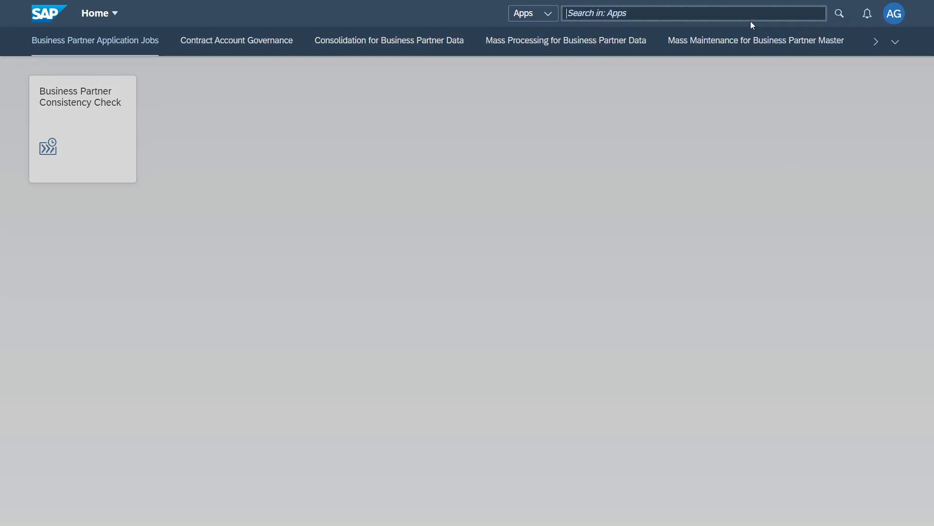
pyautogui.moveTo(746, 15)
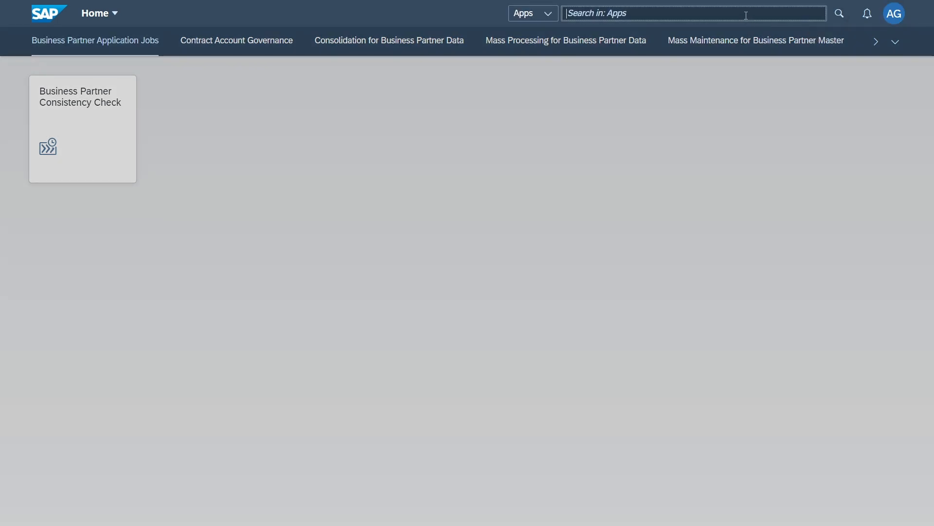
pyautogui.write('suppli')
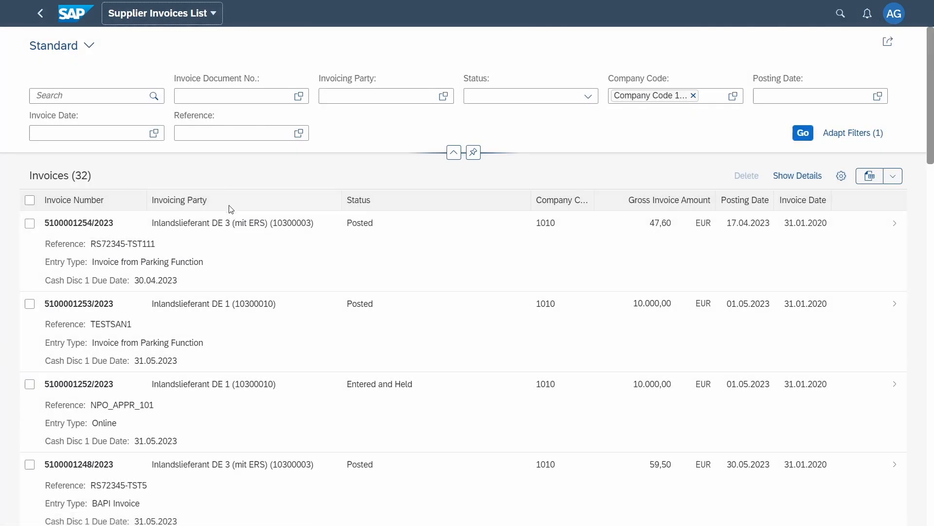
# - Reveal the prefilled Company Code filter value, 1010, in Supplier Invoices List
pyautogui.click(662, 96)
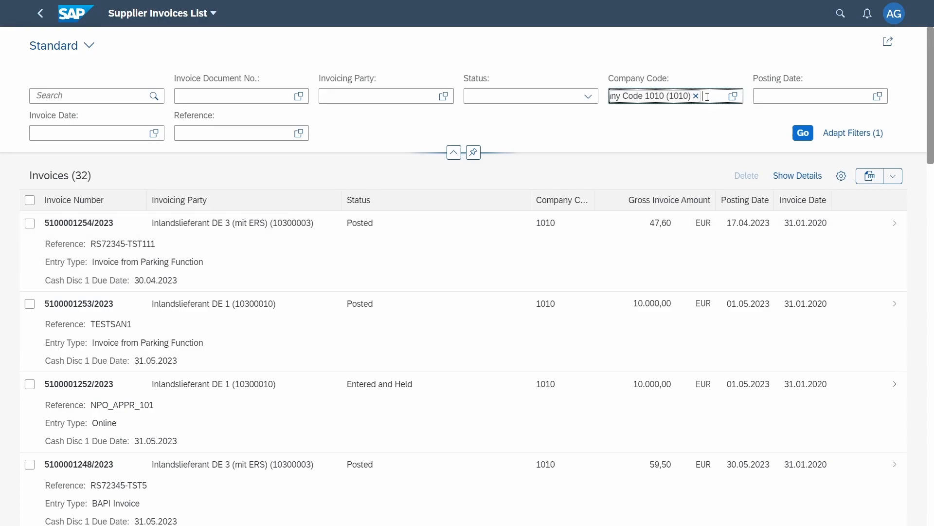
pyautogui.moveTo(631, 120)
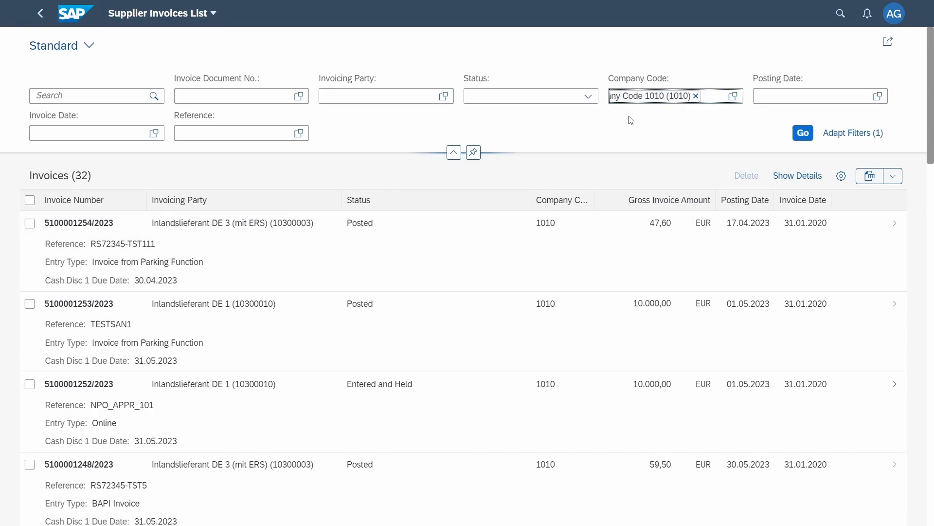
pyautogui.moveTo(654, 95)
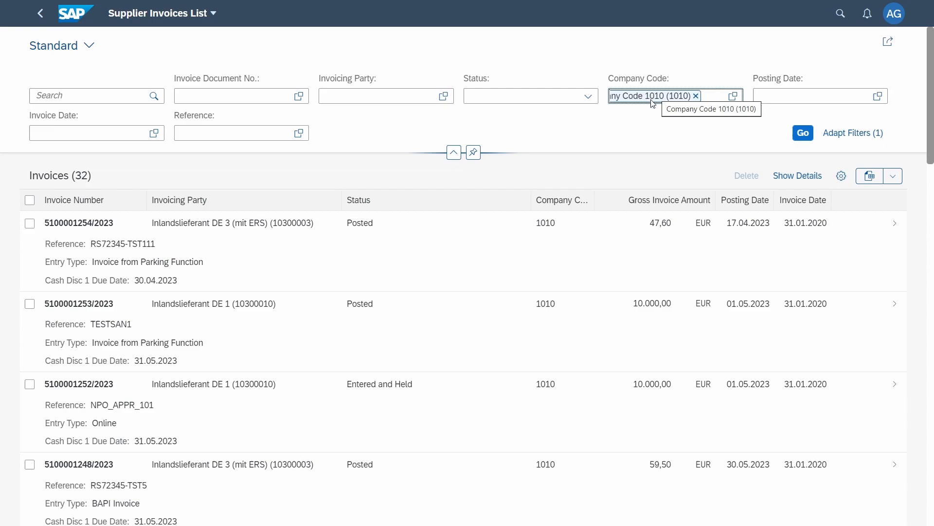
pyautogui.moveTo(615, 108)
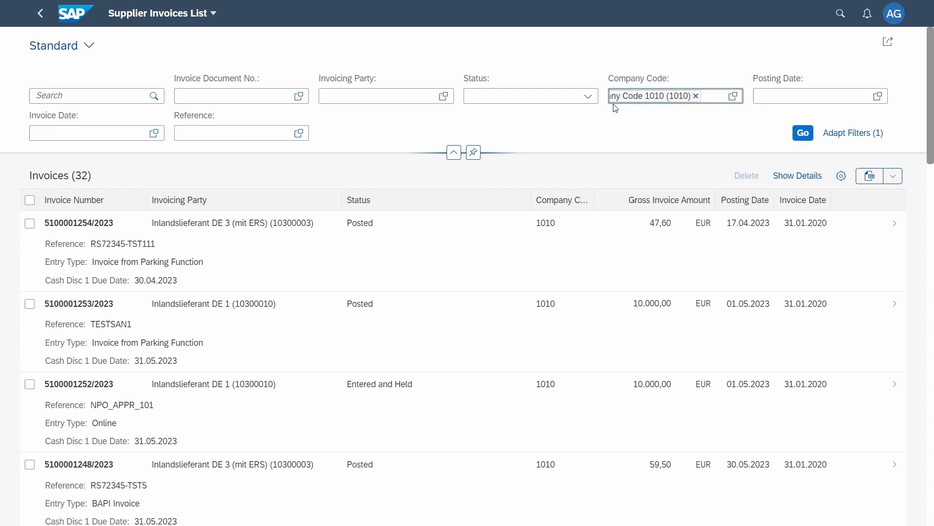
pyautogui.moveTo(656, 96)
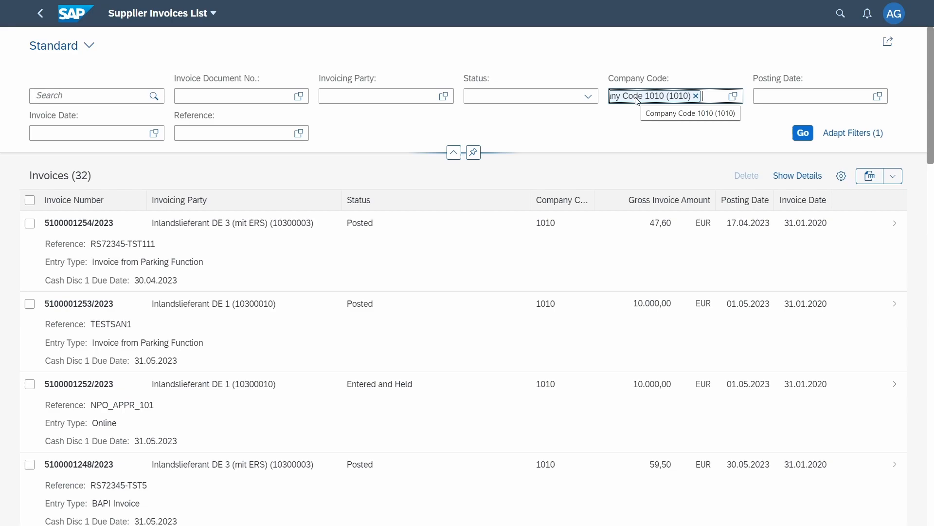
pyautogui.moveTo(594, 72)
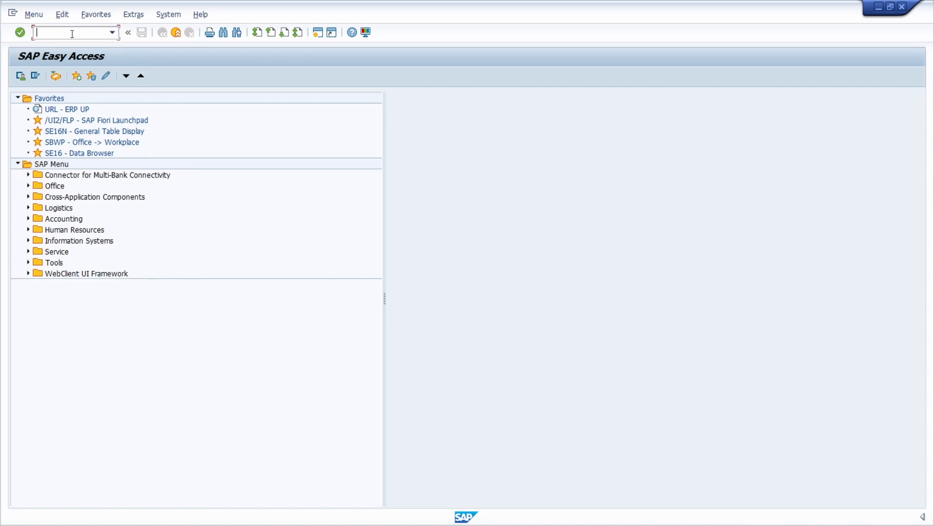
# - Enter the Application Manager transaction with '/n/' in the SAP GUI command field
pyautogui.write('/n/')
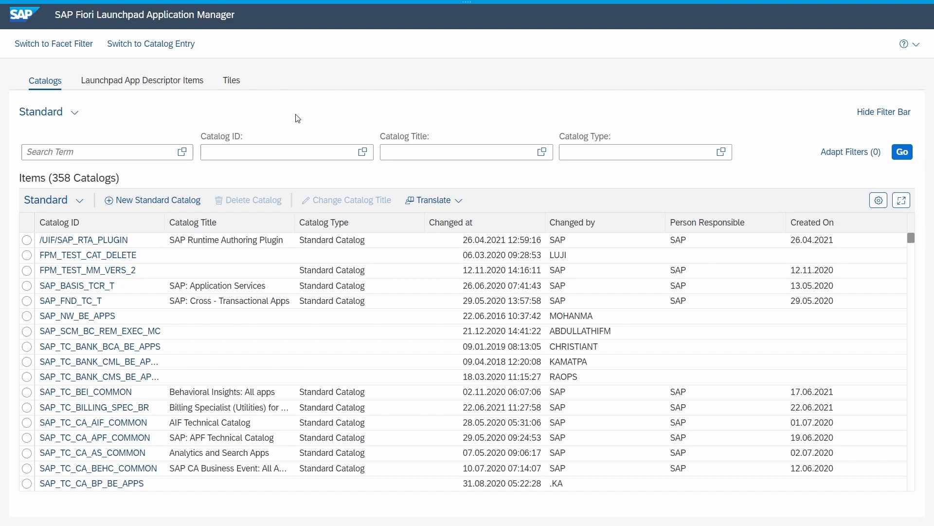
pyautogui.moveTo(299, 116)
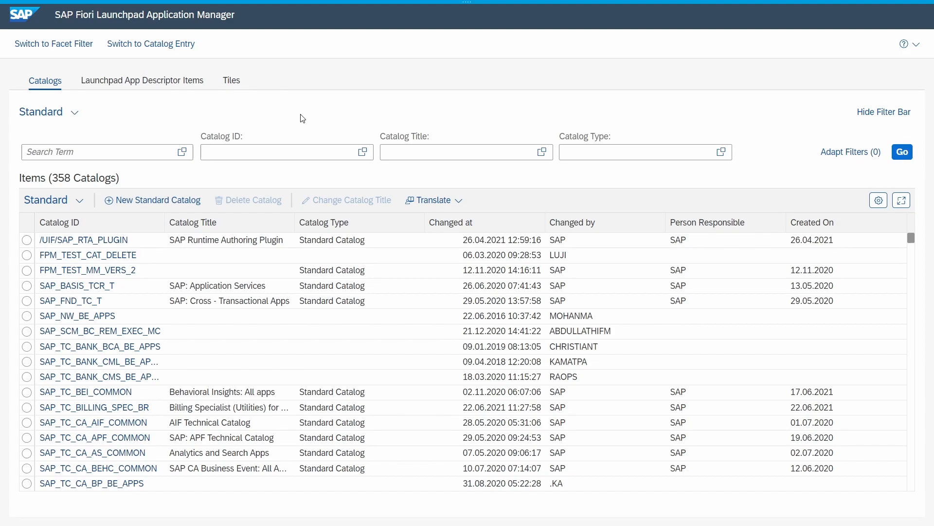
pyautogui.moveTo(251, 116)
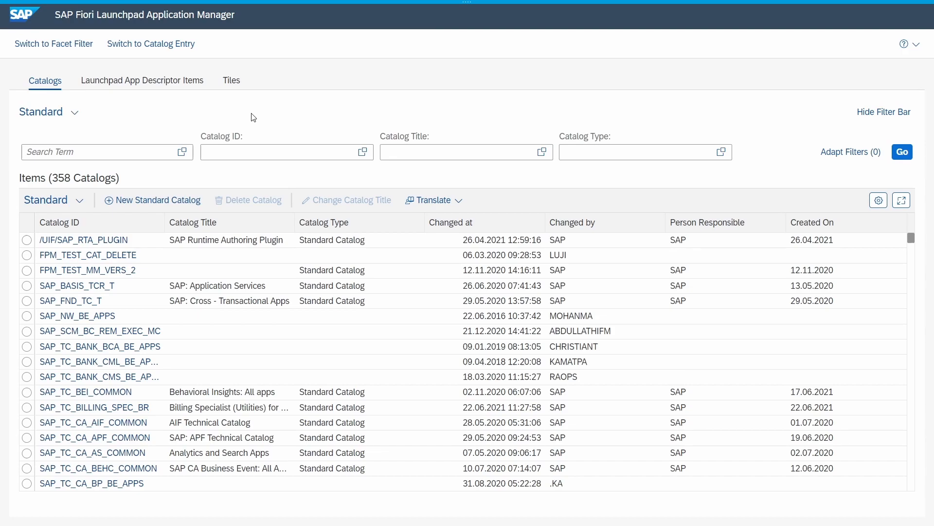
pyautogui.moveTo(122, 86)
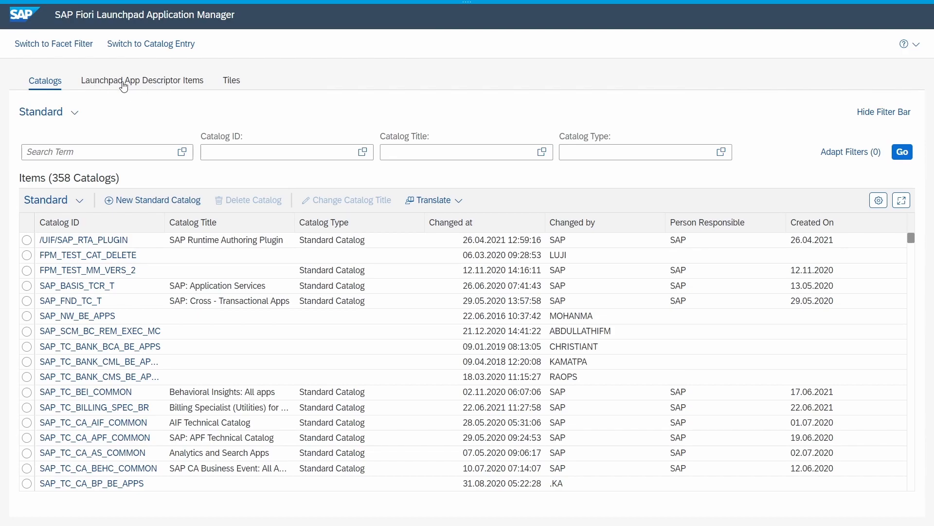
# - Show the Launchpad App Descriptor Items tab and scroll through its 16.153 items
pyautogui.click(142, 80)
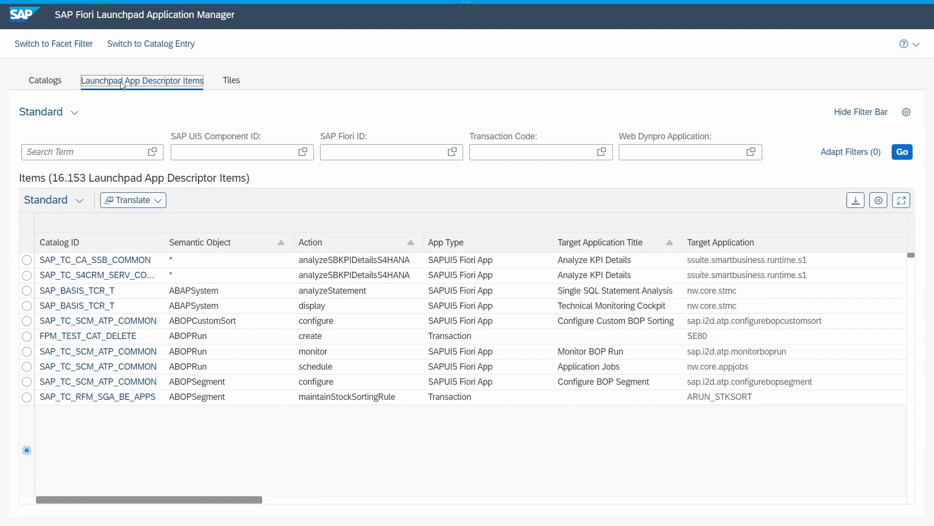
pyautogui.scroll(-3)
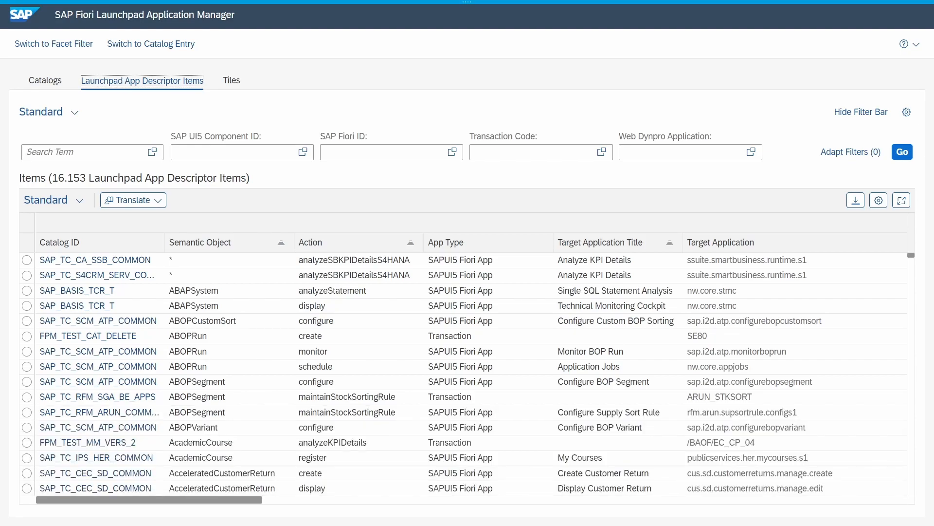
pyautogui.moveTo(138, 88)
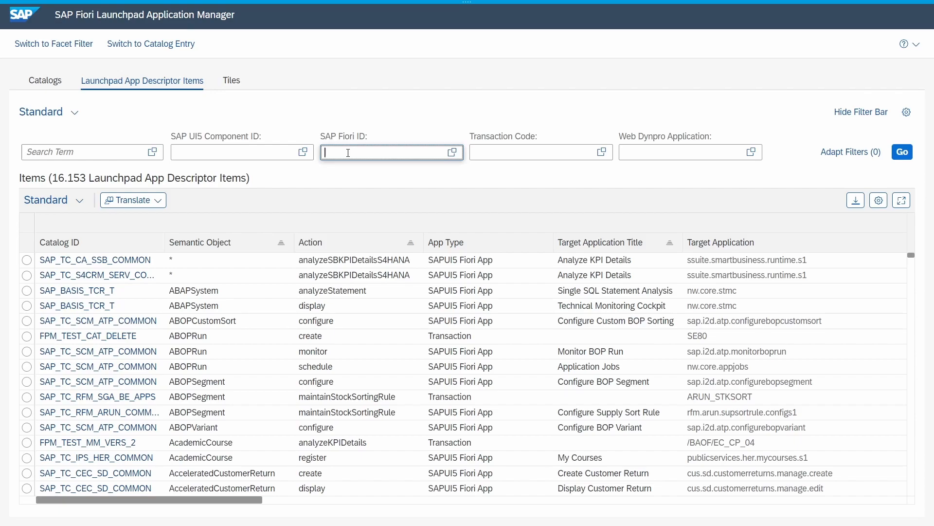
# - Filter items by Fiori ID F1060A and open its SAP_TC_PRC_COMMON entry
pyautogui.write('F1')
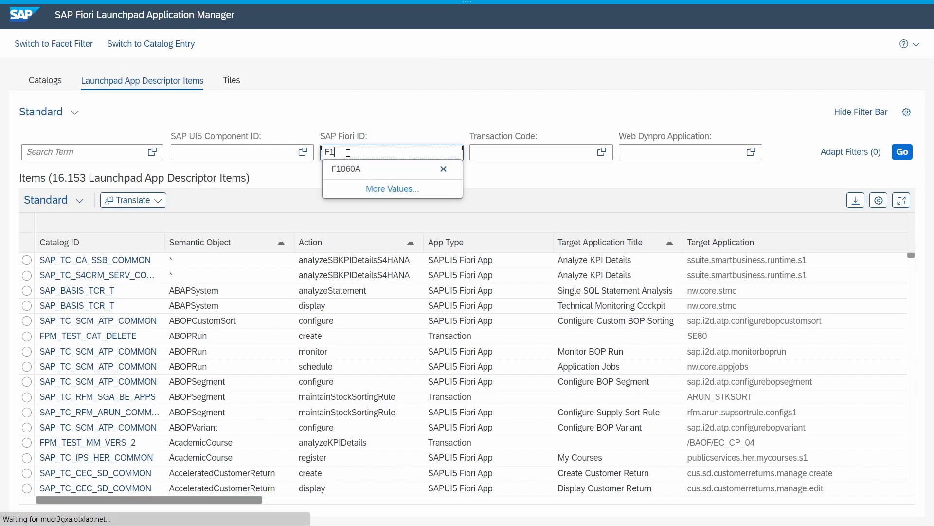
pyautogui.click(345, 168)
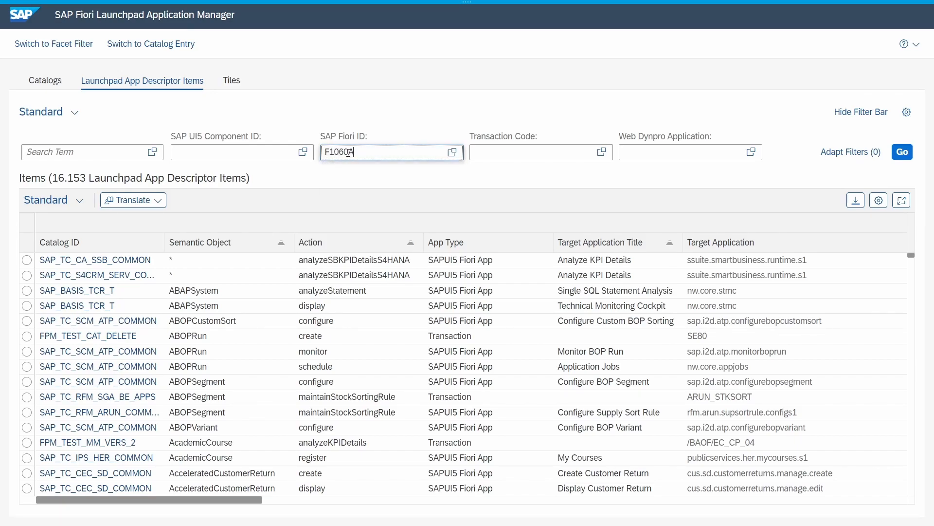
pyautogui.click(901, 151)
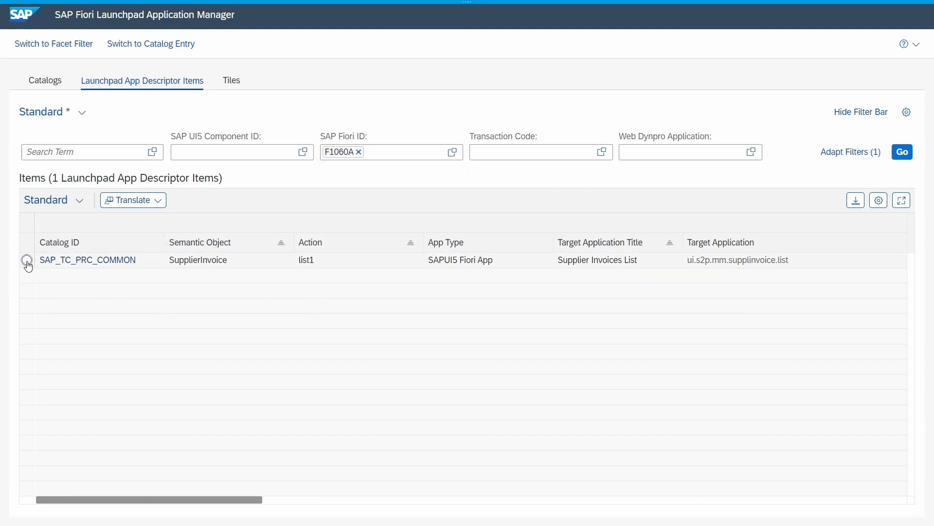
pyautogui.click(27, 261)
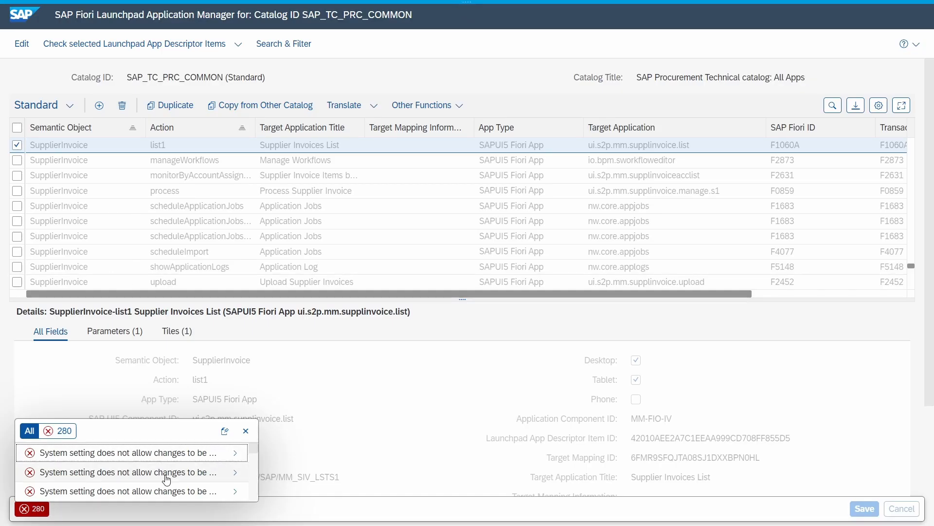
# - Close the messages and select the CompanyCode row on the Parameters (1) tab
pyautogui.click(245, 430)
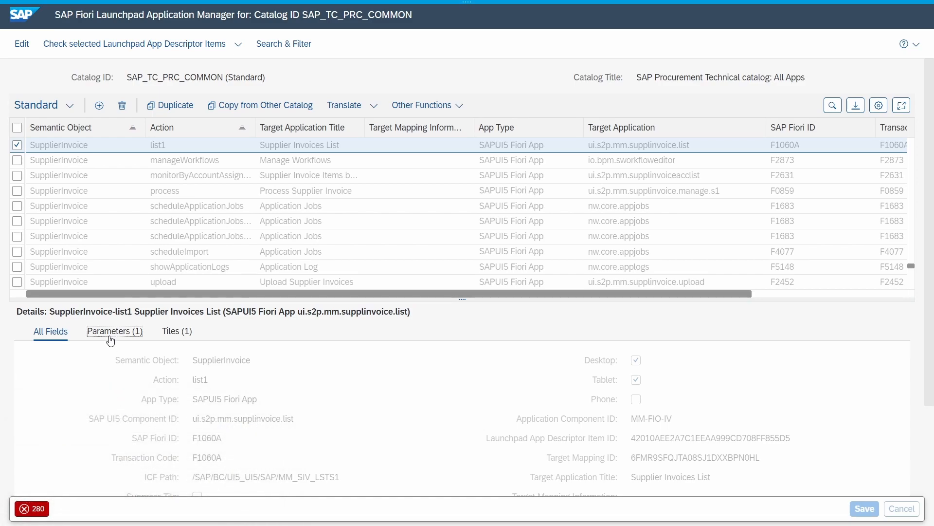
pyautogui.click(115, 331)
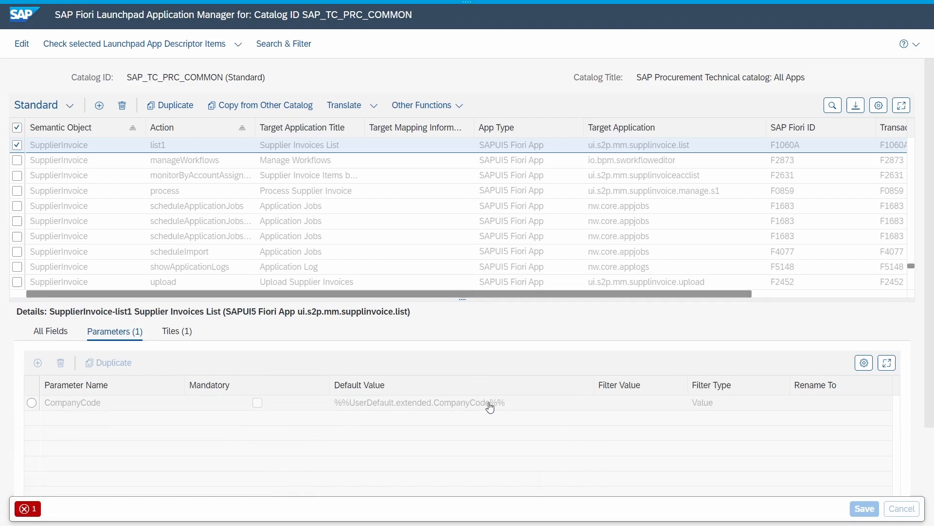
pyautogui.moveTo(351, 403)
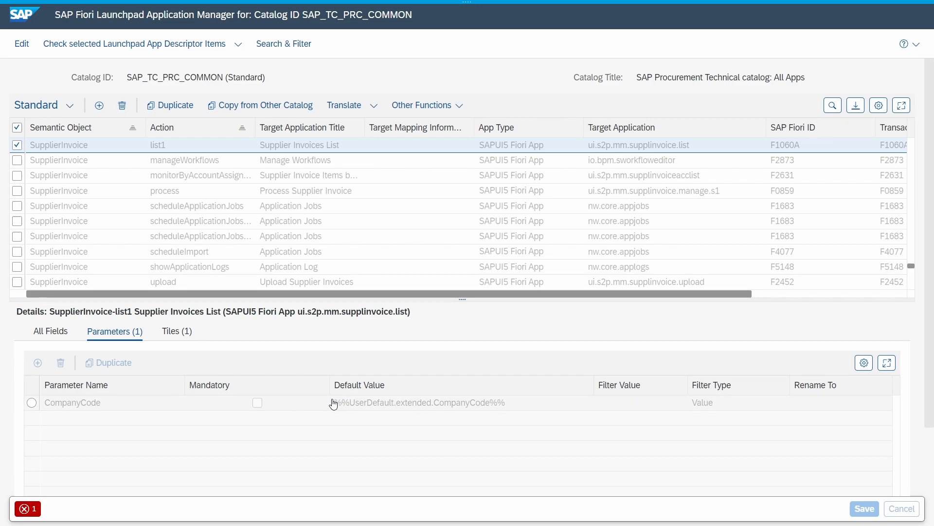
pyautogui.moveTo(309, 403)
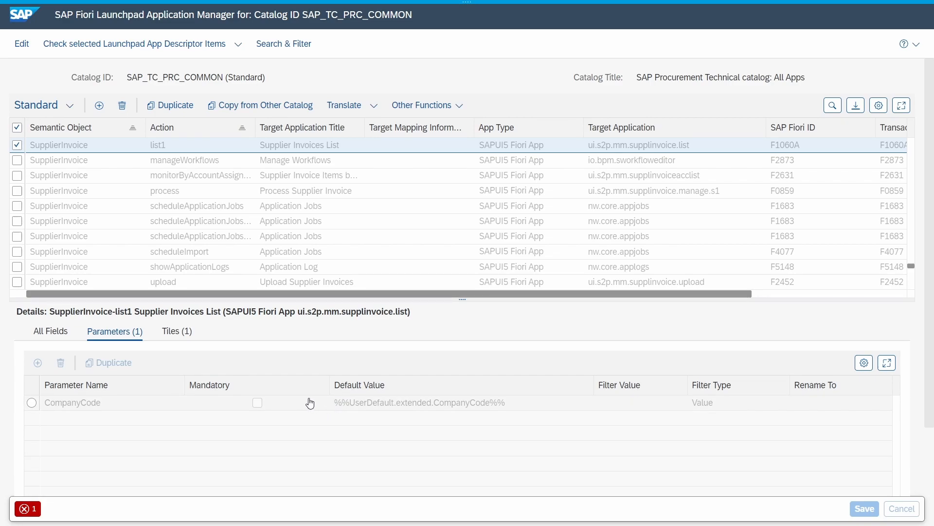
pyautogui.moveTo(84, 403)
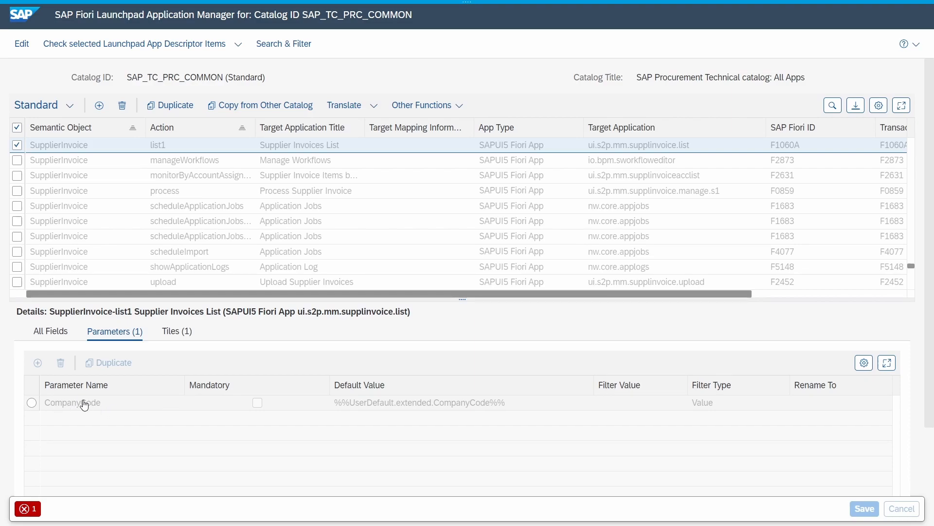
pyautogui.moveTo(353, 409)
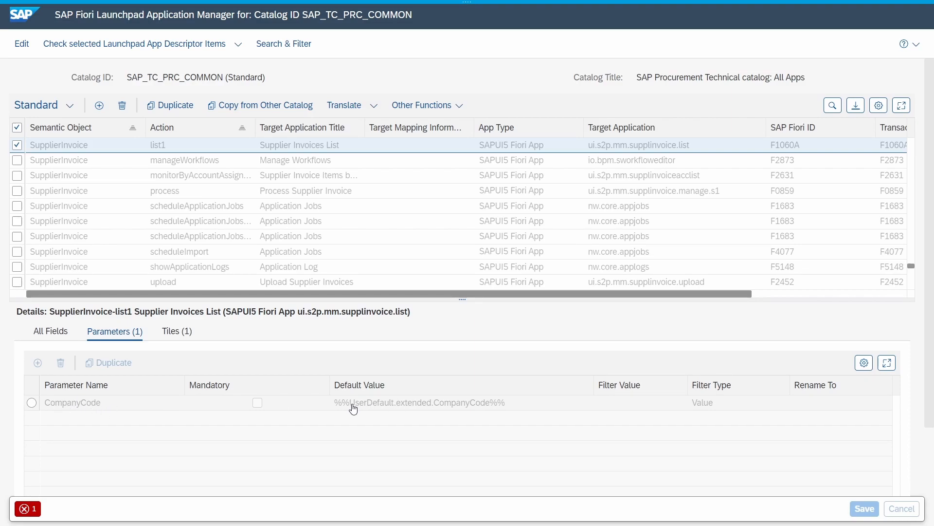
pyautogui.click(32, 402)
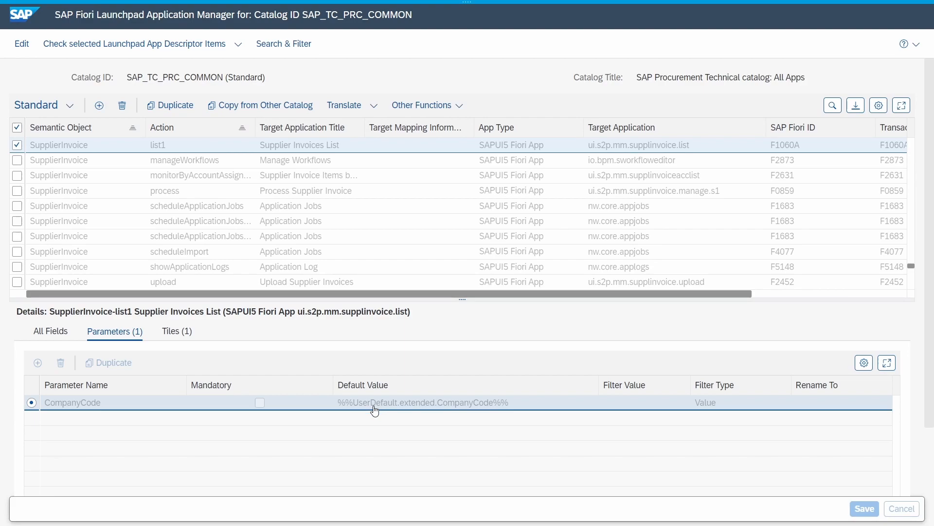
pyautogui.moveTo(359, 414)
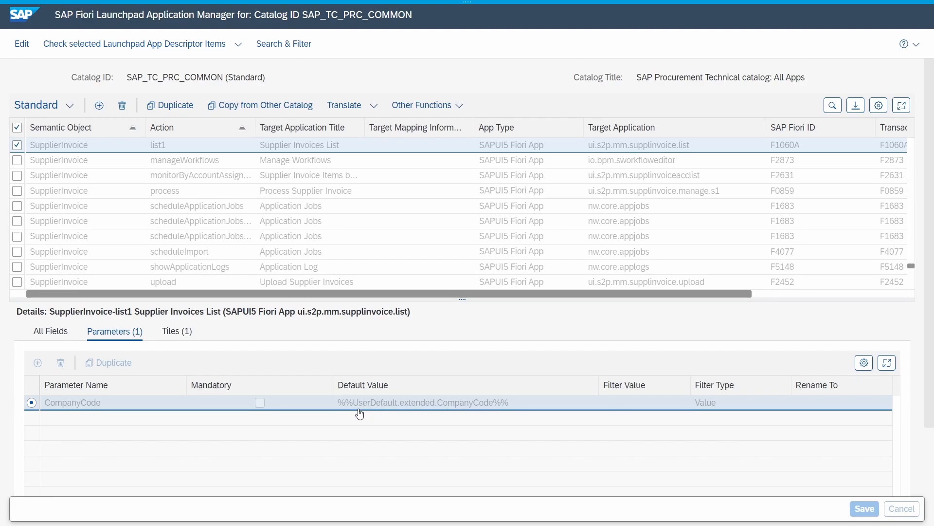
pyautogui.moveTo(395, 413)
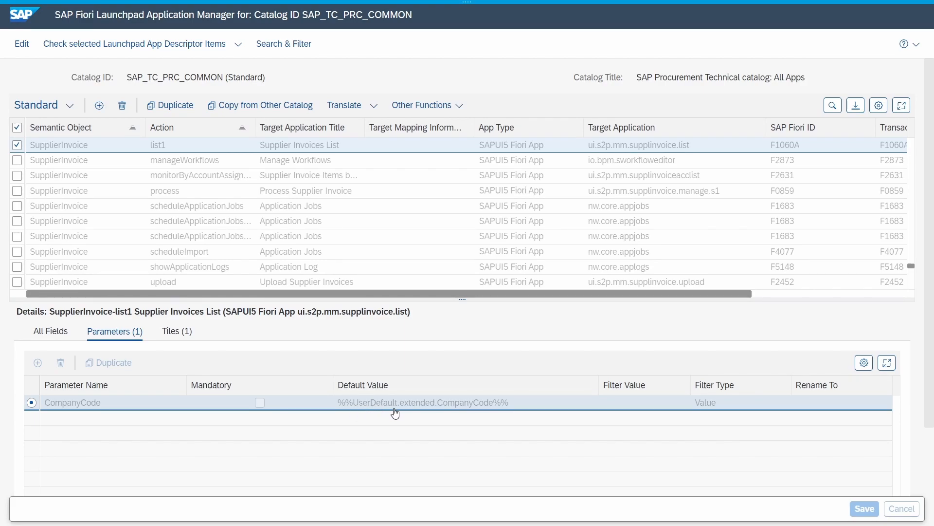
pyautogui.moveTo(430, 414)
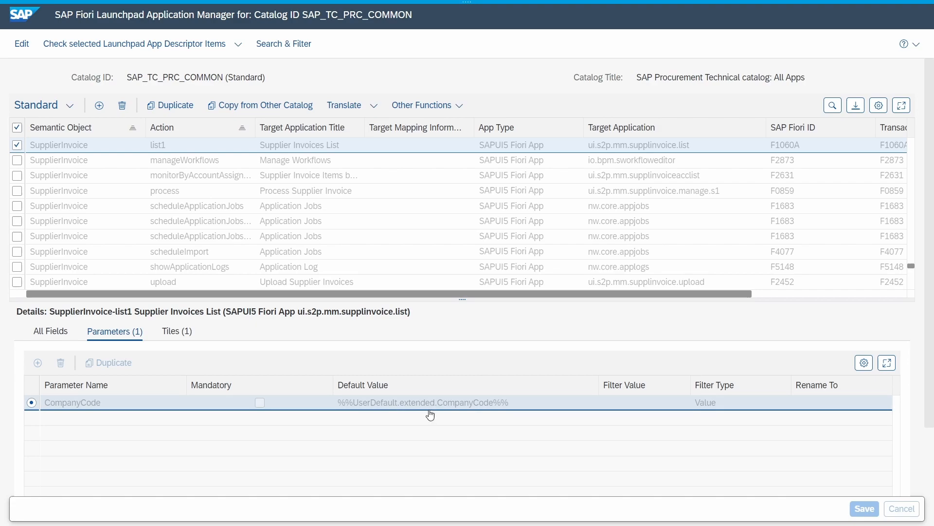
pyautogui.moveTo(468, 408)
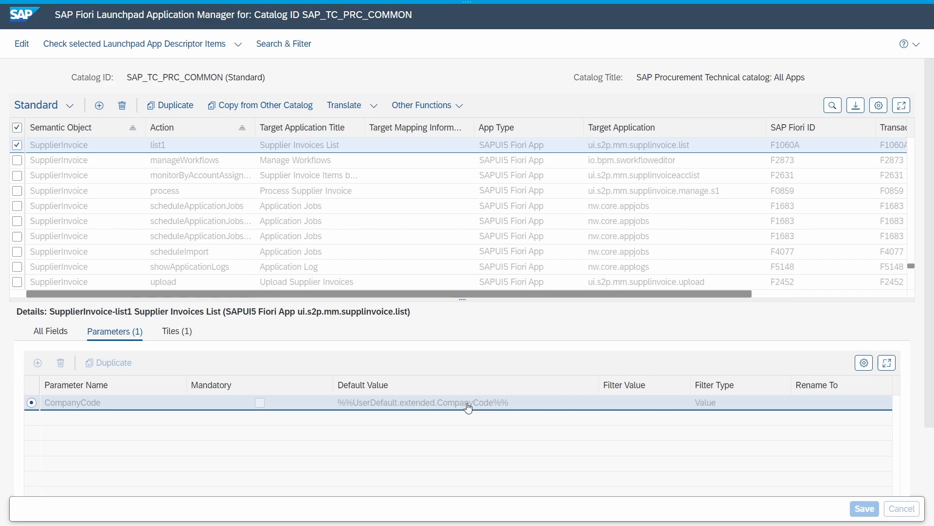
pyautogui.moveTo(366, 421)
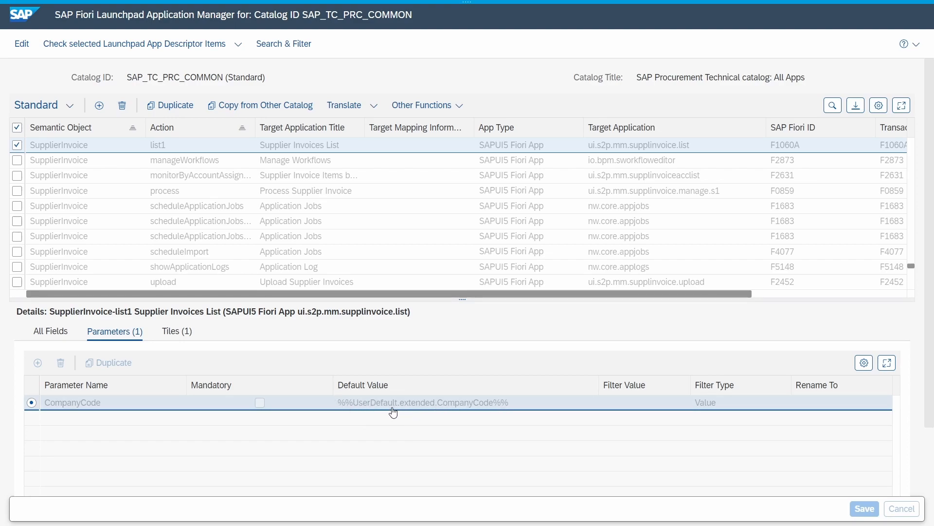
pyautogui.moveTo(459, 411)
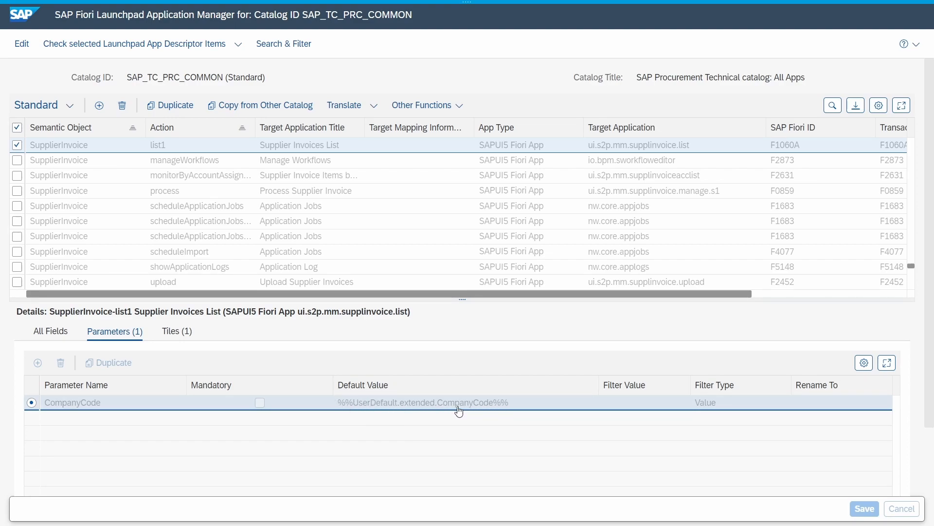